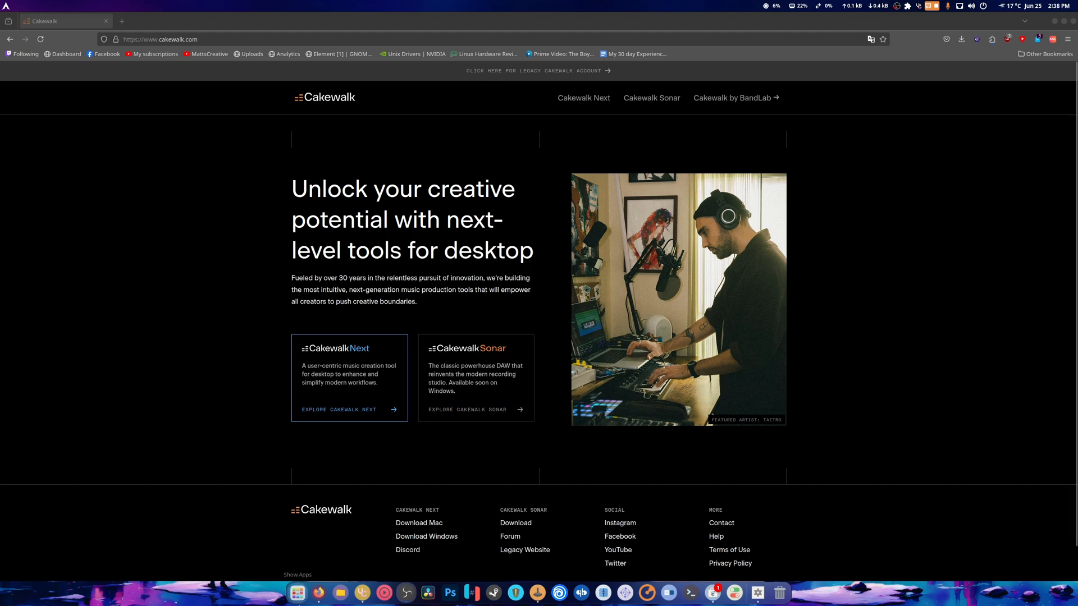
Launch Photocrea from the Activities app grid and dismiss the Photopea intro banner
left_click(297, 592)
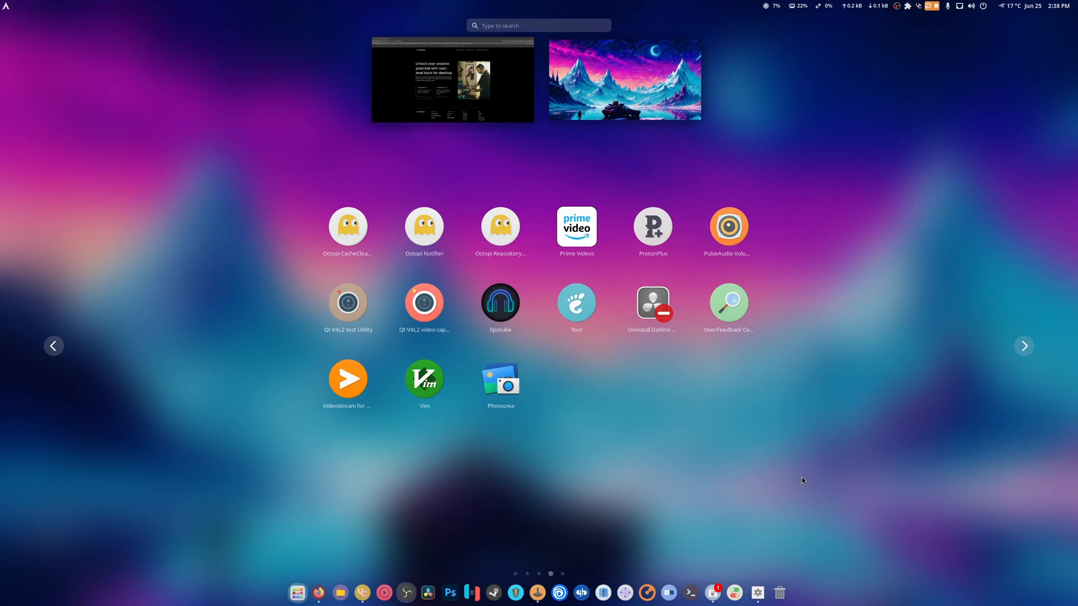
left_click(452, 79)
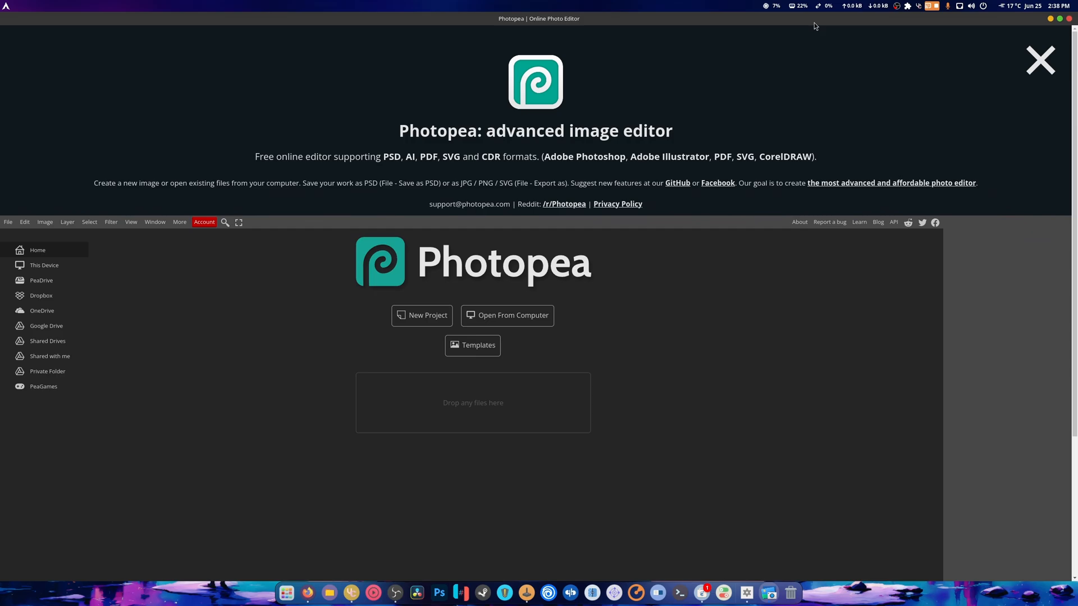
left_click(1040, 60)
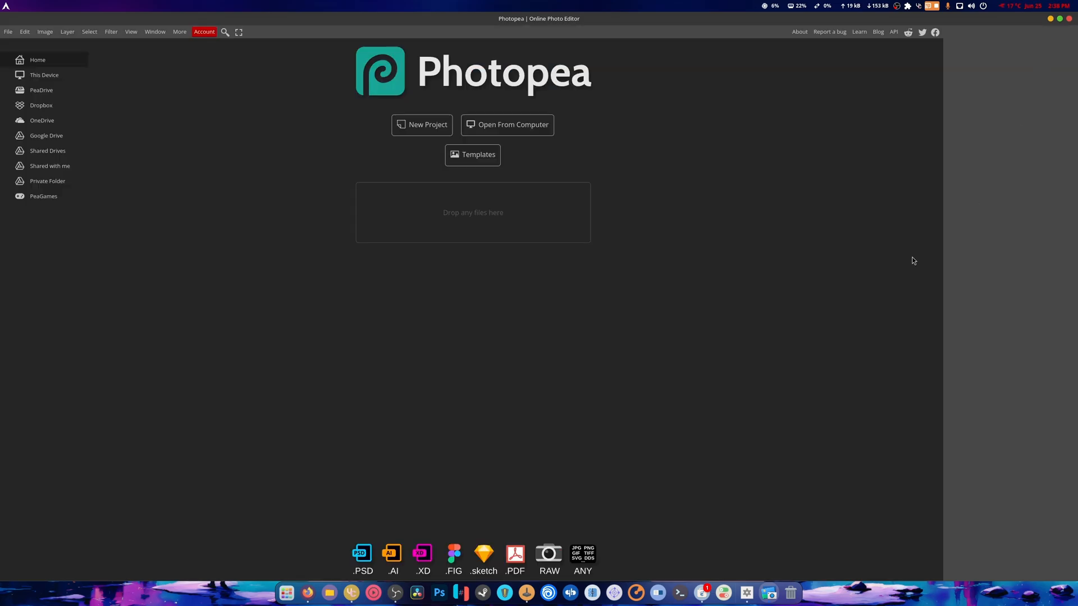
mouse_move(840, 300)
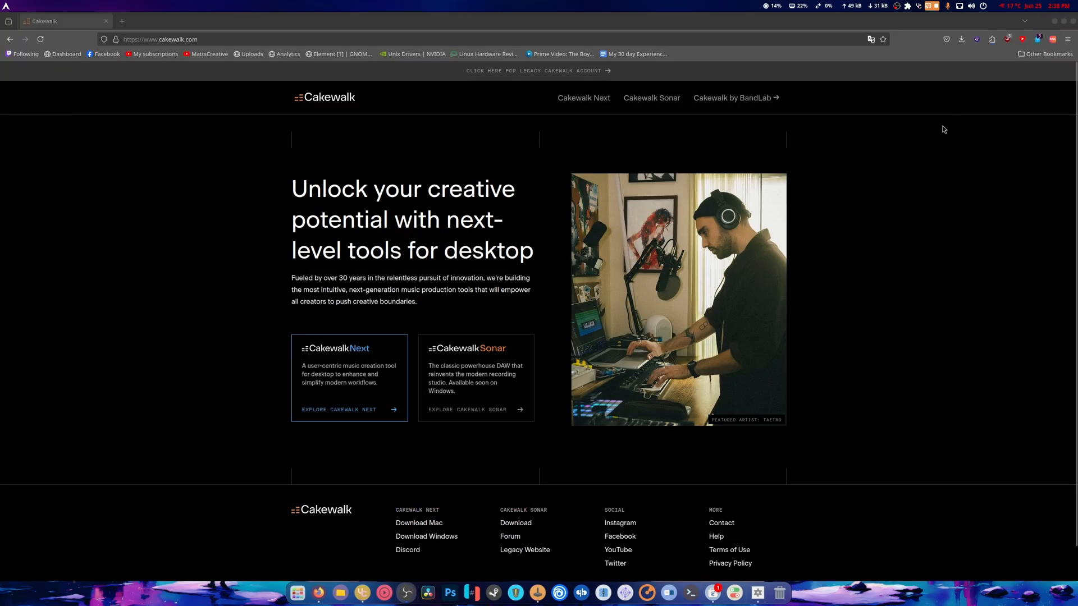
mouse_move(342, 405)
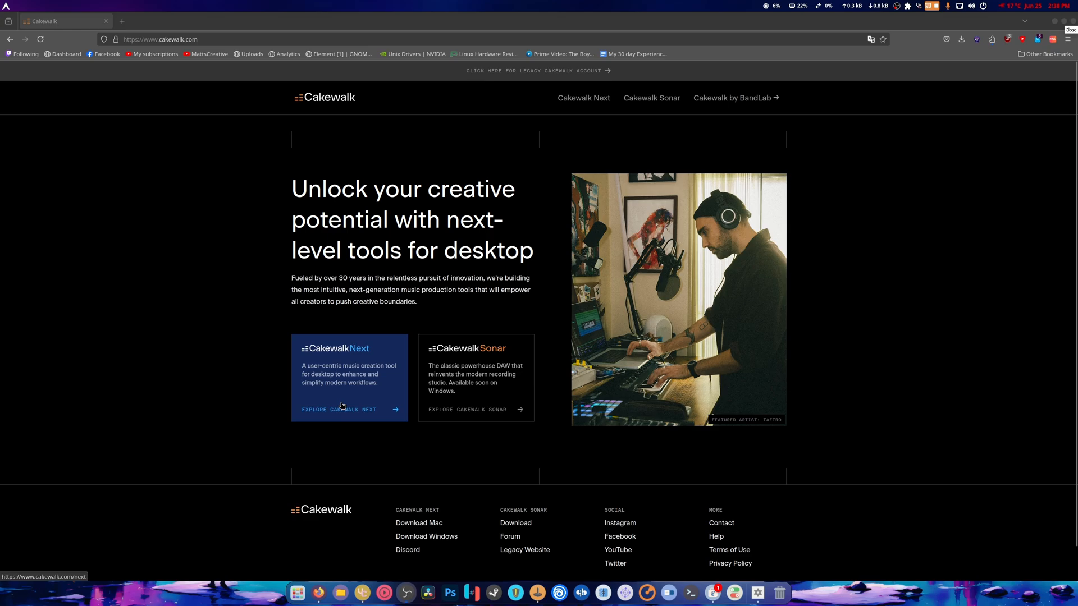
Close the Firefox window showing the Cakewalk website
left_click(338, 410)
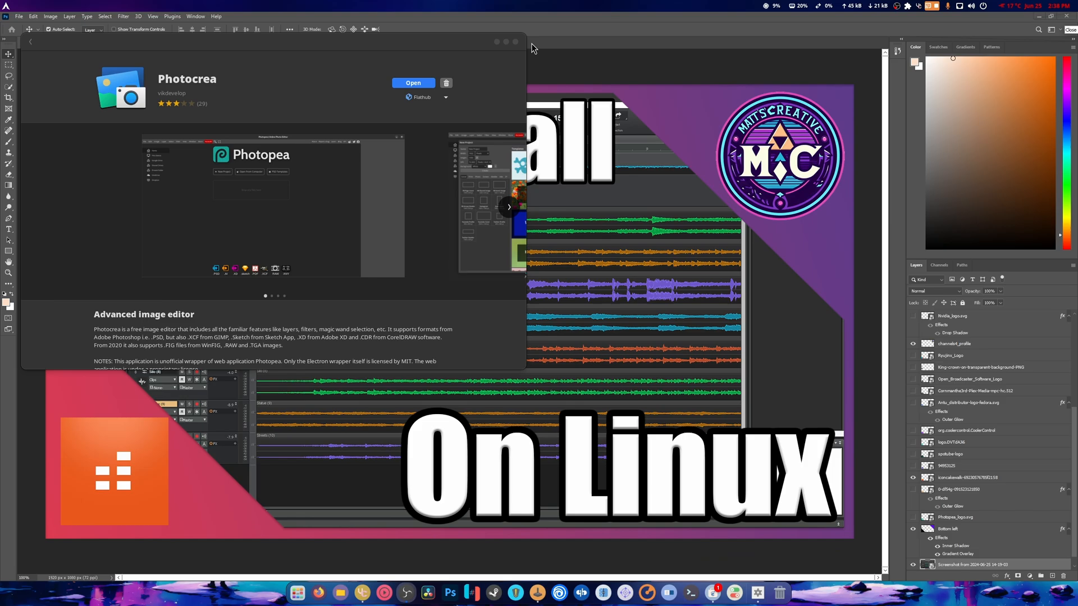
Close the Photocrea store page and leave Photoshop
left_click(514, 41)
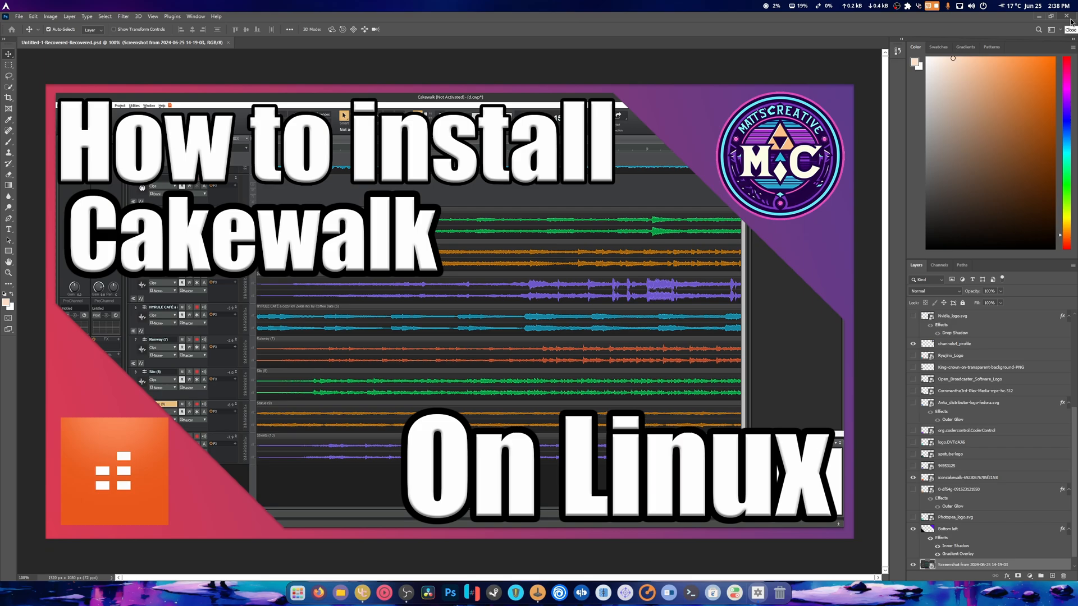
left_click(1070, 15)
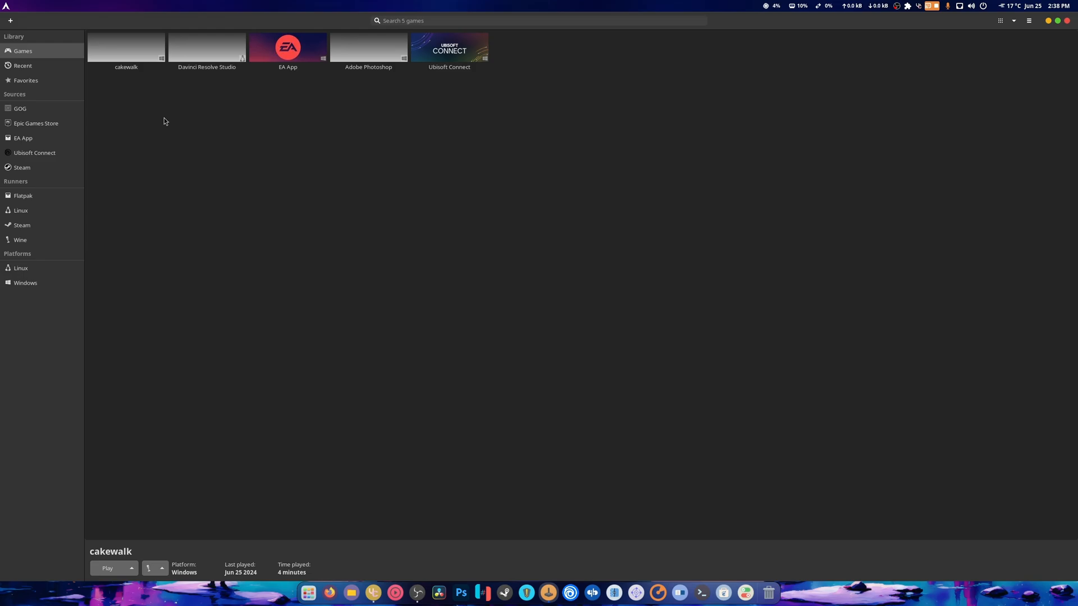
Add a Windows game named Cakewalk Next with identifier cakewalk-next and start installing
left_click(10, 20)
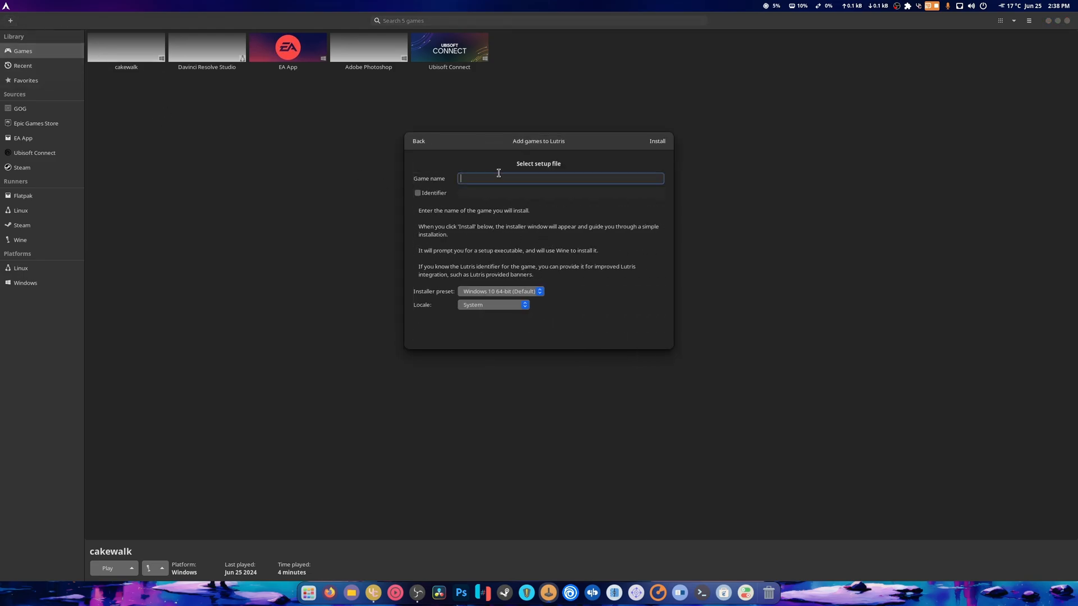
type("Cakewalk N")
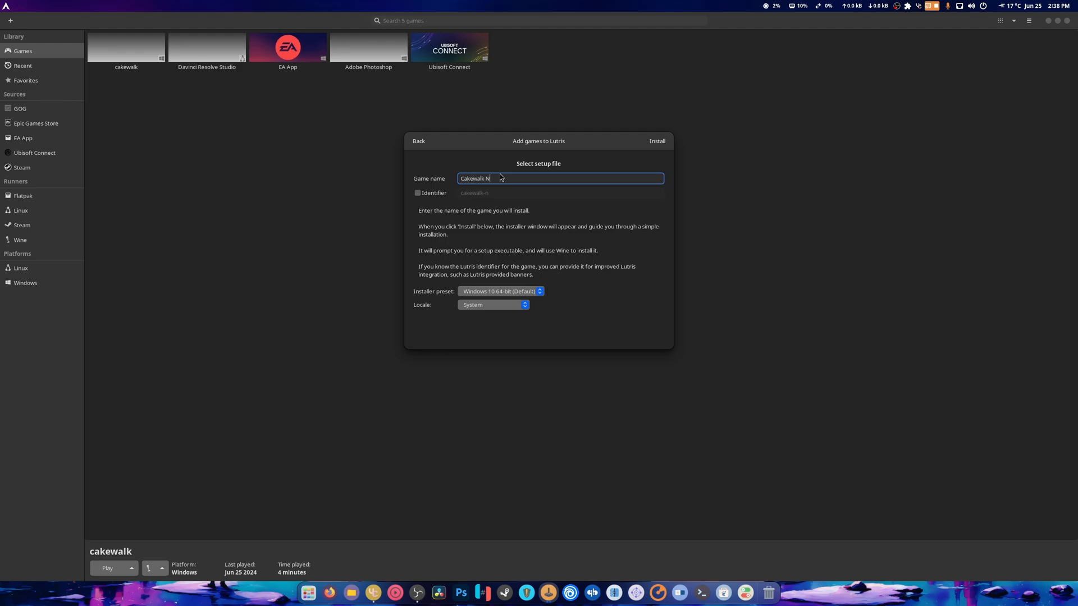
type("ext")
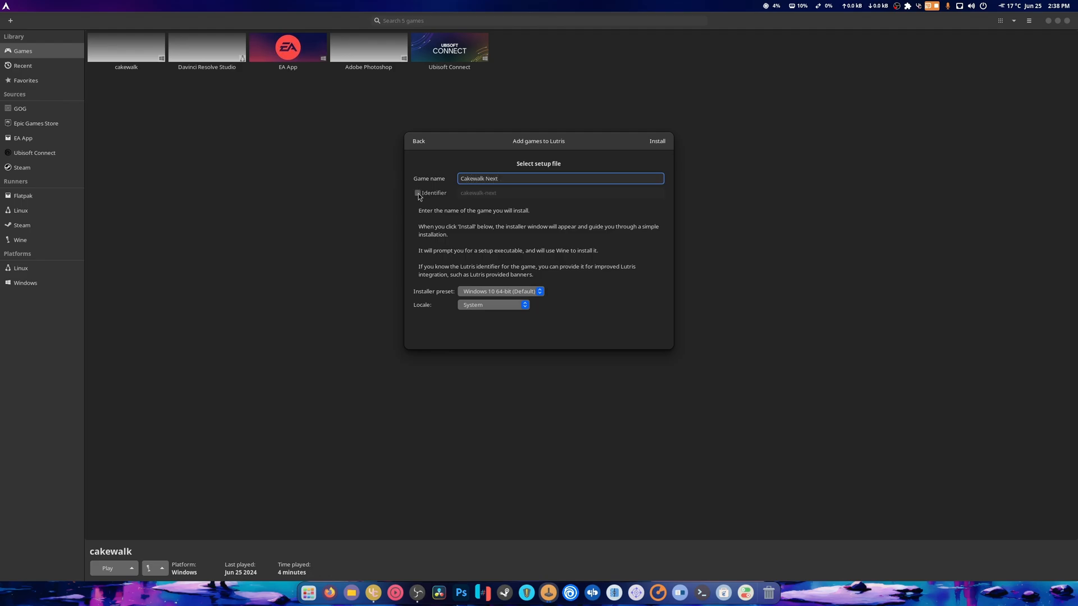
left_click(417, 193)
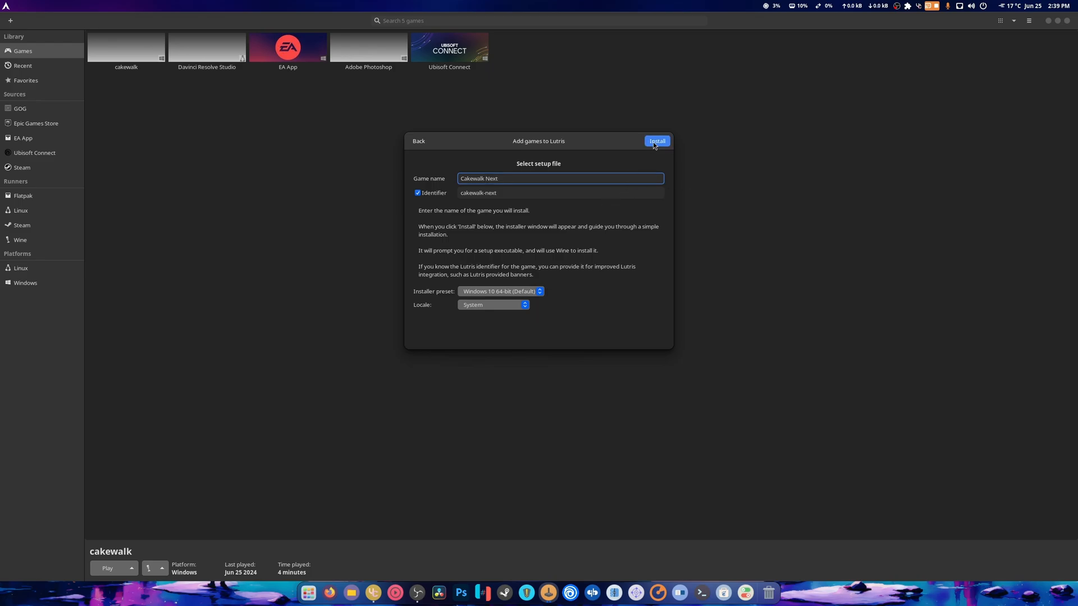
left_click(655, 141)
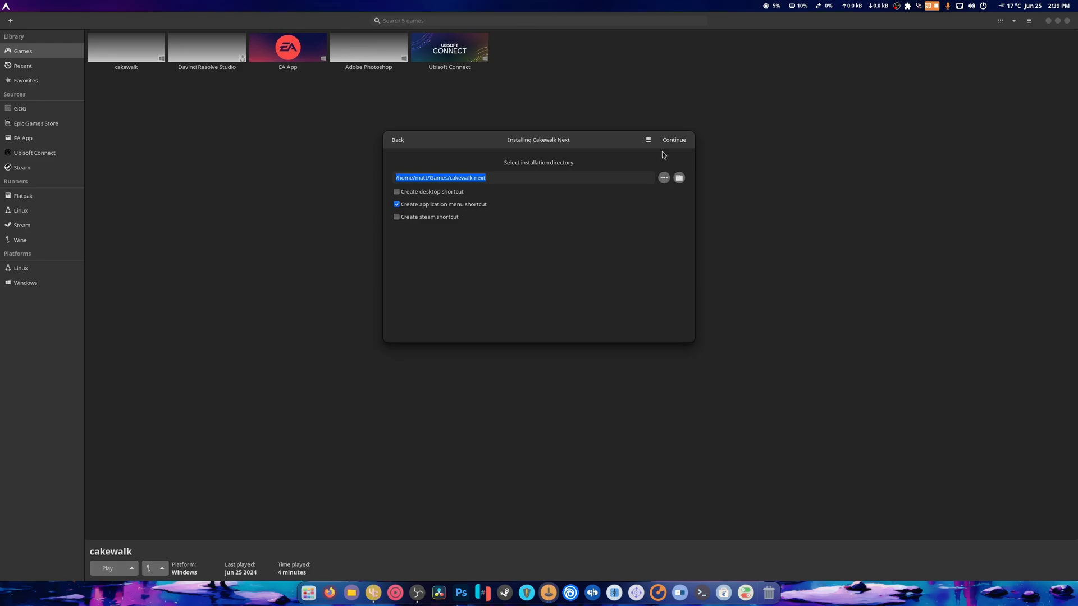
Keep the default directory and launch Cakewalk_Next_Backstage_Pass_Setup_1.0.1.196.exe from Downloads
left_click(673, 139)
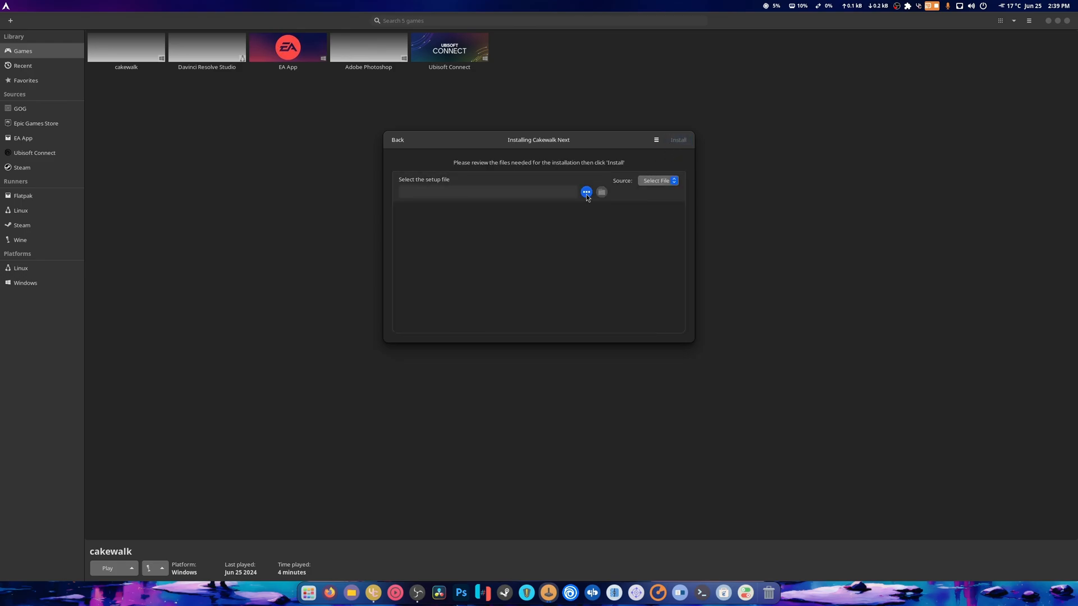
left_click(585, 192)
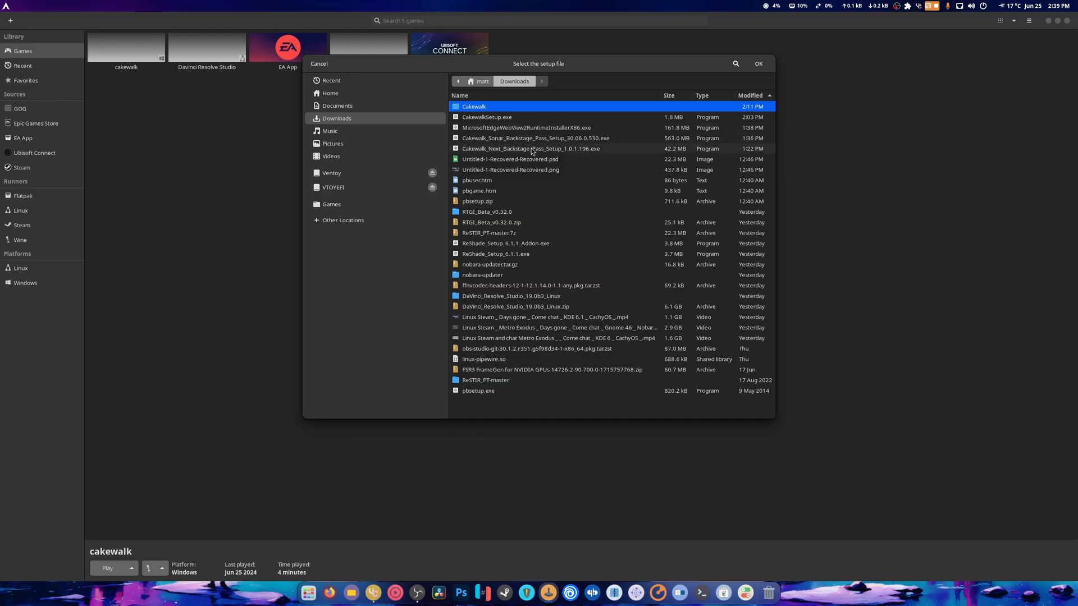
left_click(757, 63)
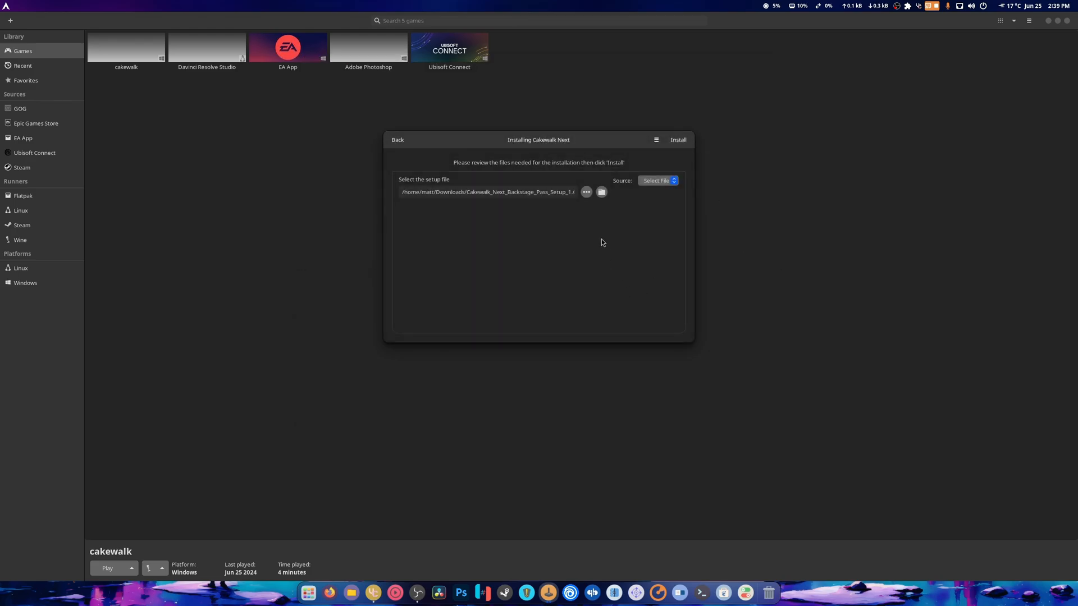
mouse_move(601, 191)
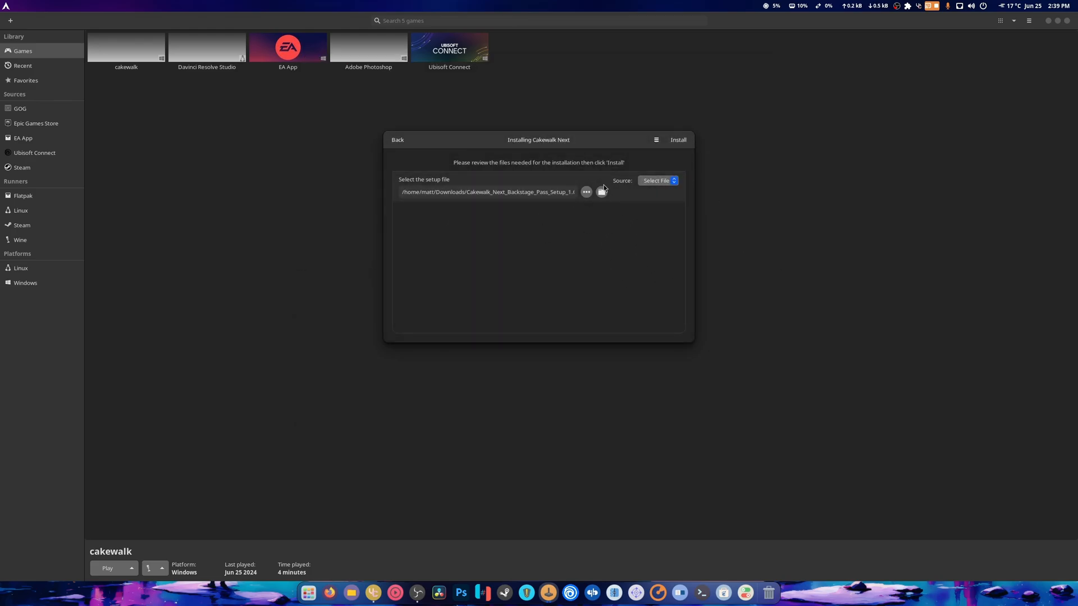
left_click(678, 140)
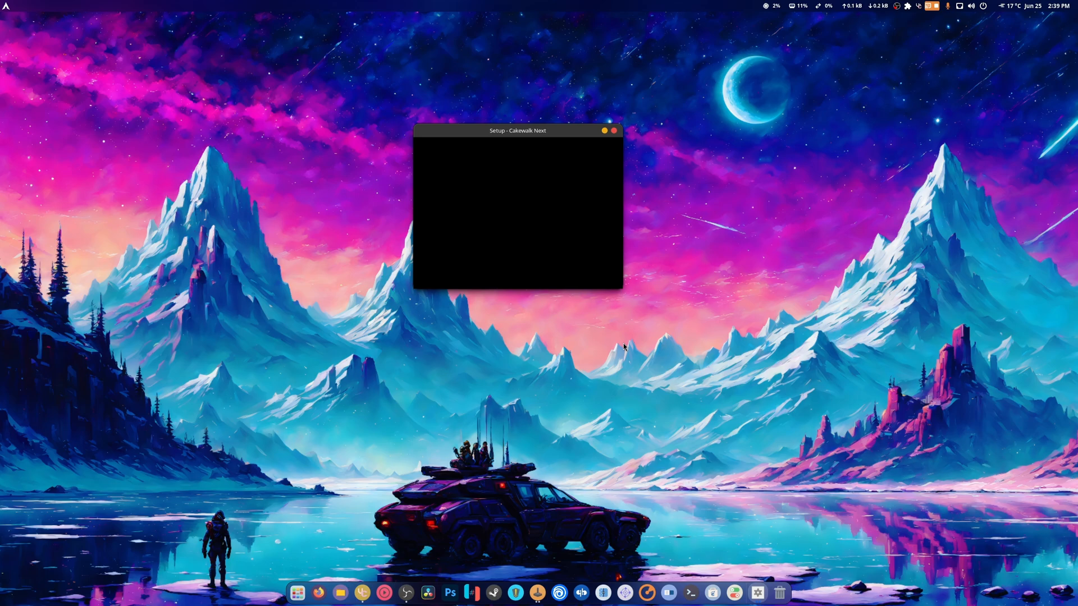
mouse_move(739, 540)
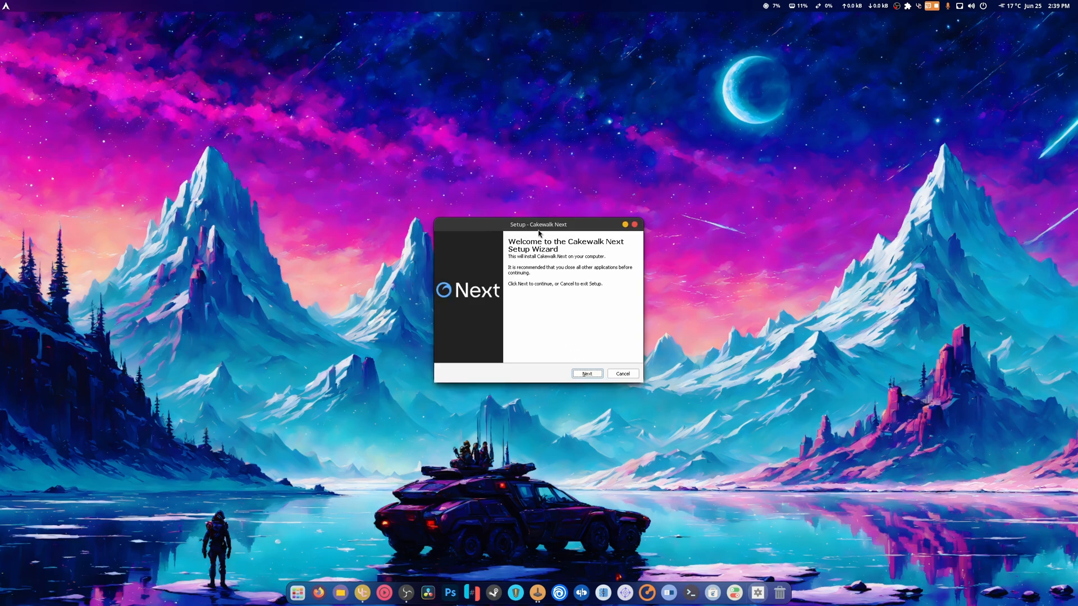
Move the setup wizard up and proceed with the default destination folder
left_click_drag(538, 224, 530, 134)
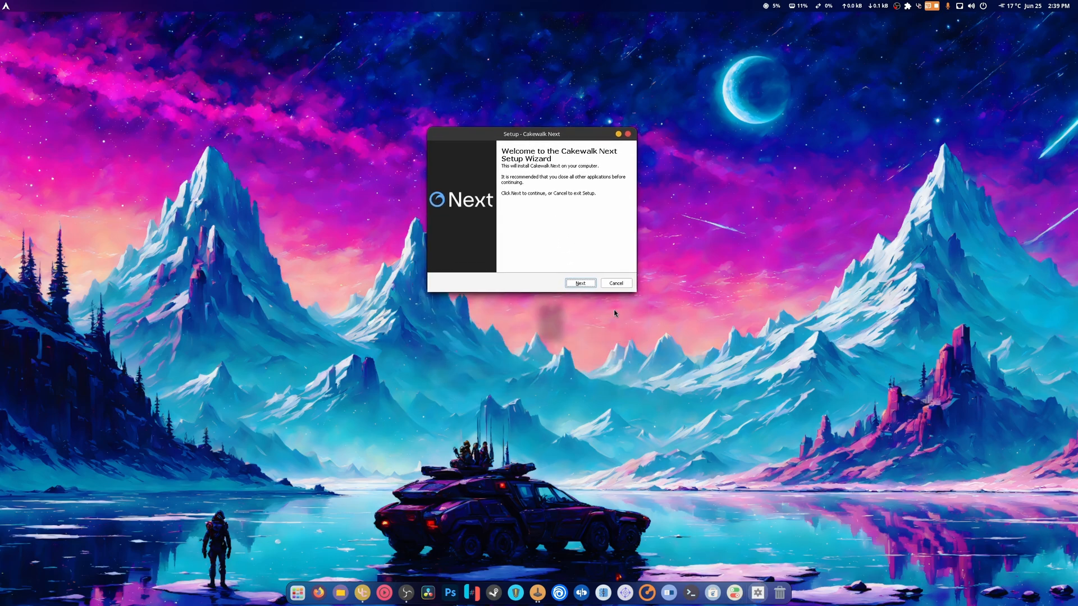
left_click(579, 282)
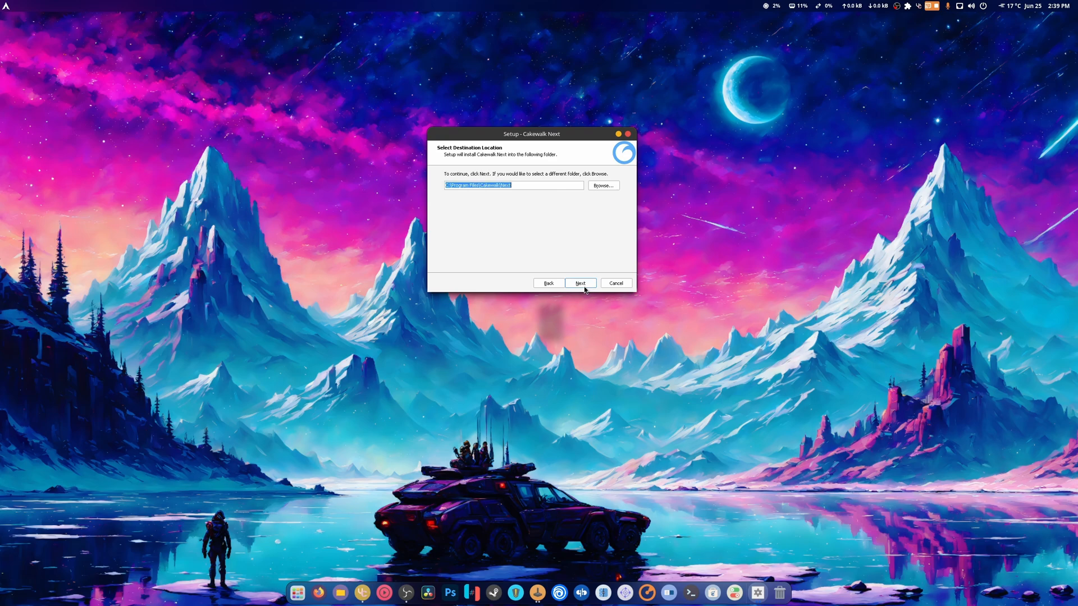
left_click(580, 282)
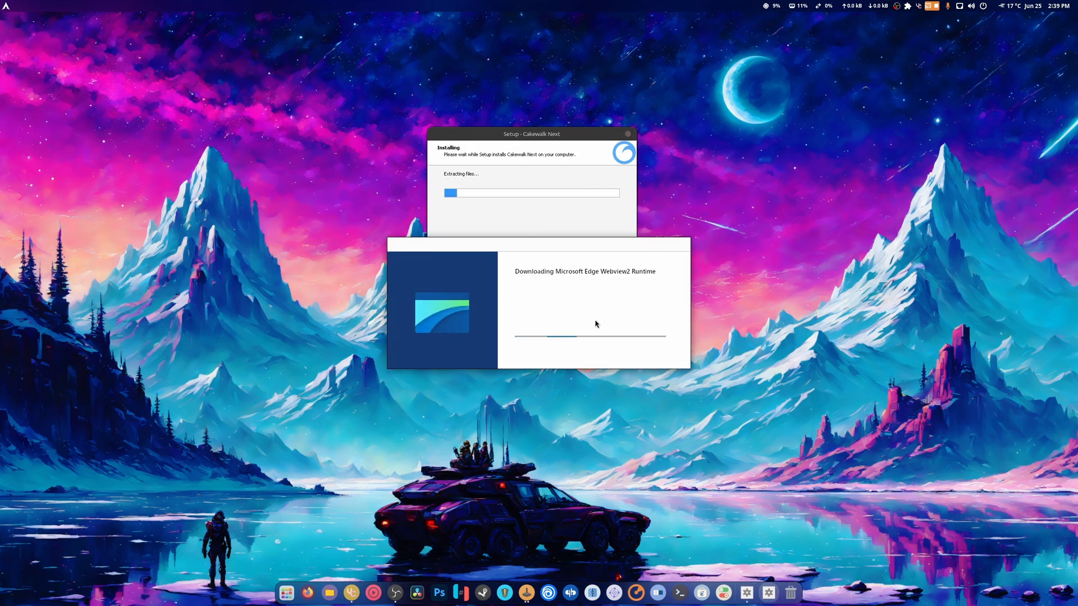
left_click(7, 7)
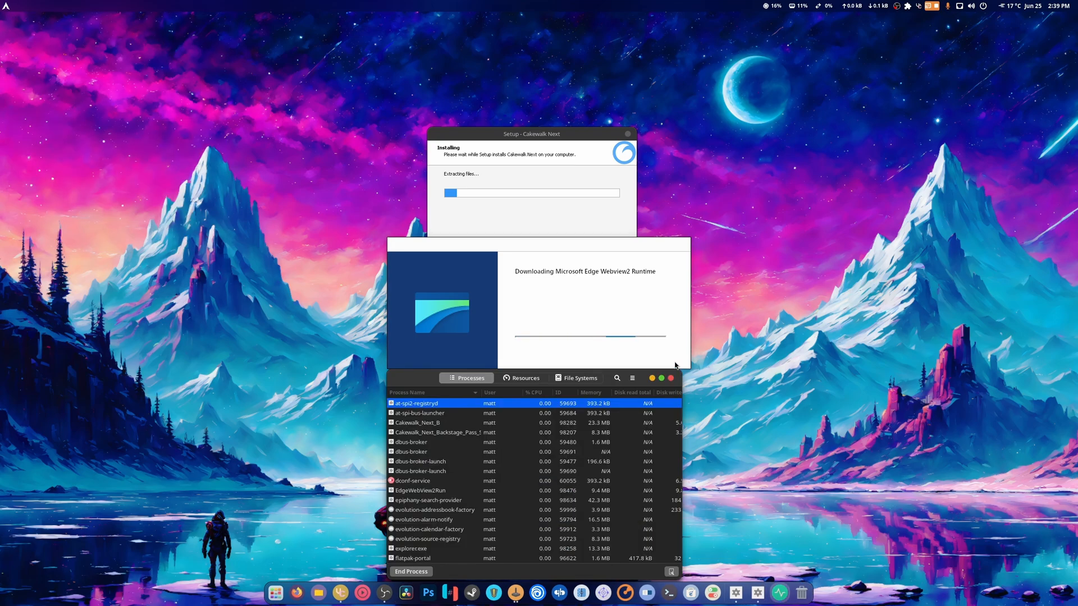
Select and end the four MicrosoftEdgeUpdate processes in System Monitor
left_click_drag(531, 377, 202, 74)
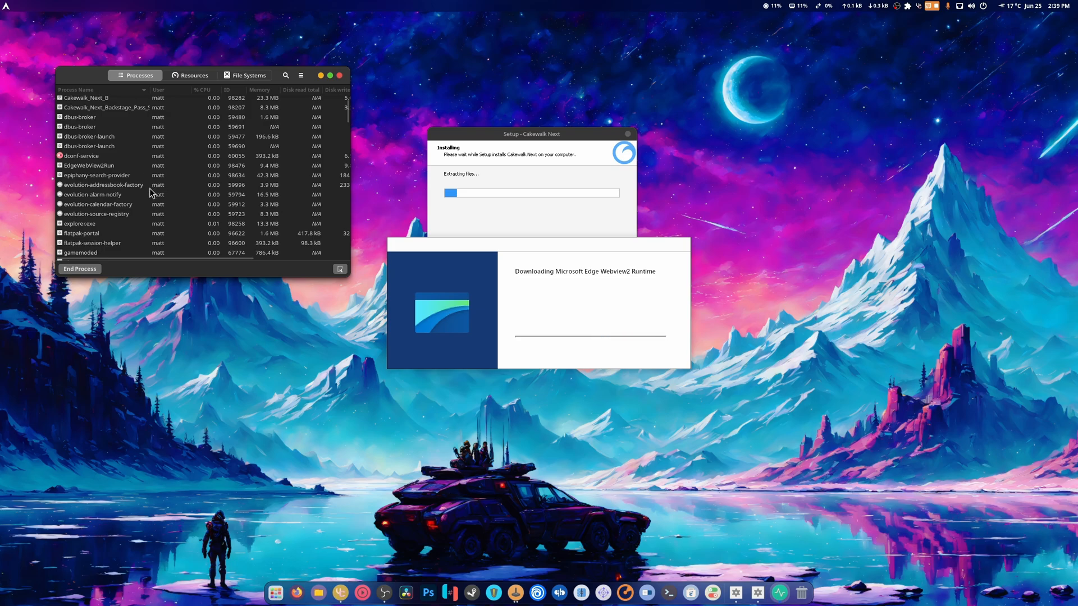
left_click(80, 268)
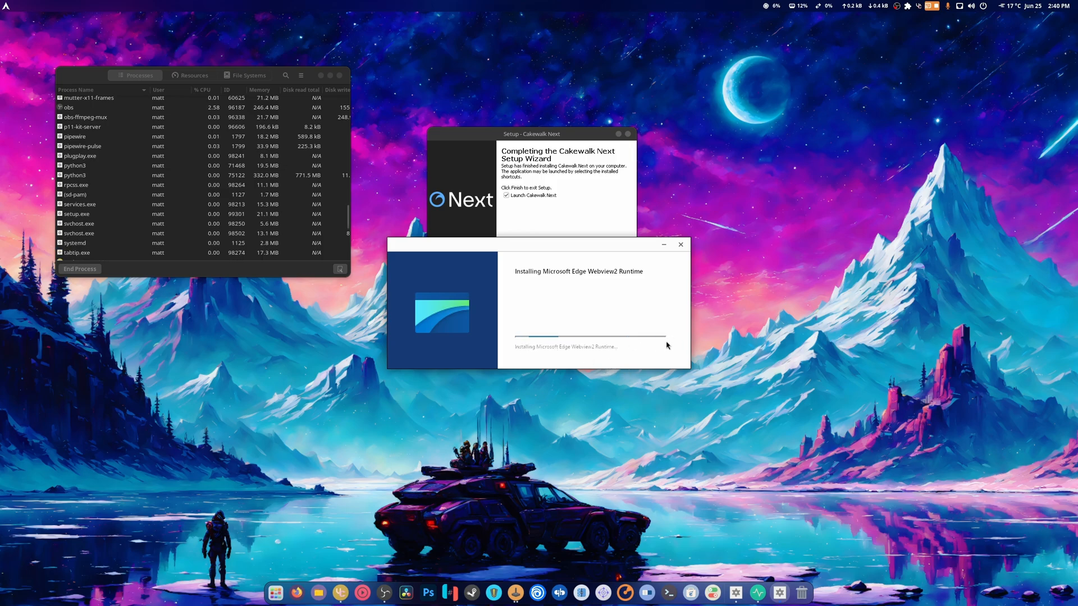
scroll("down", 3)
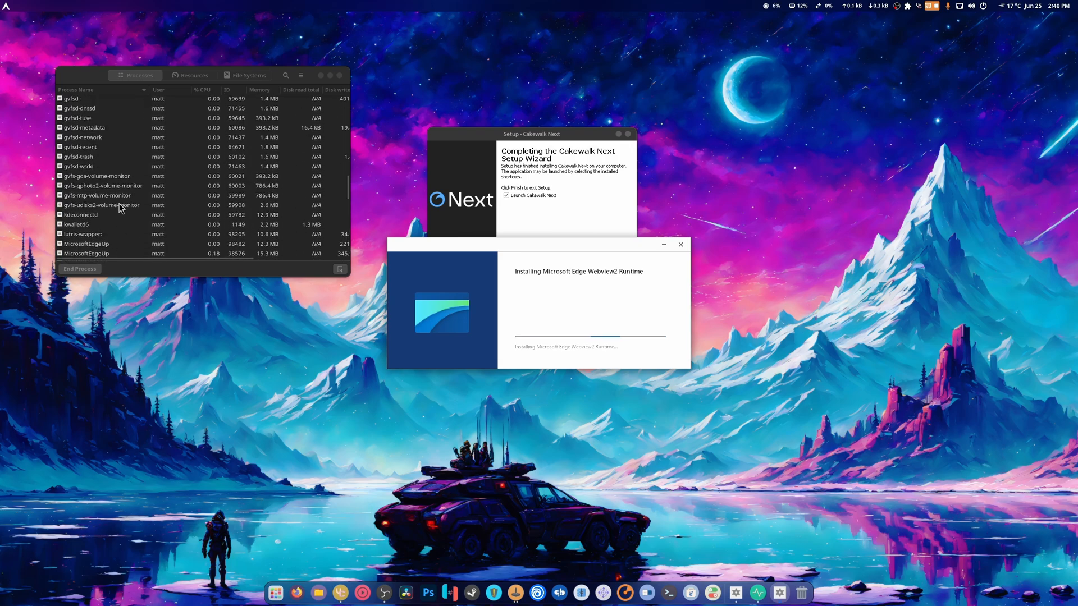
left_click(96, 169)
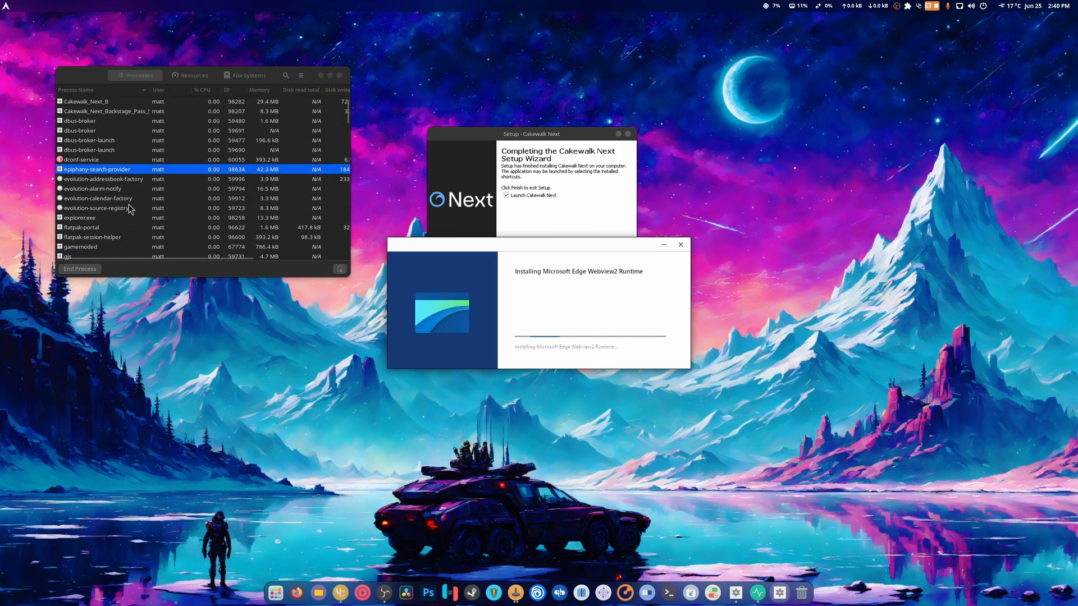
scroll("down", 3)
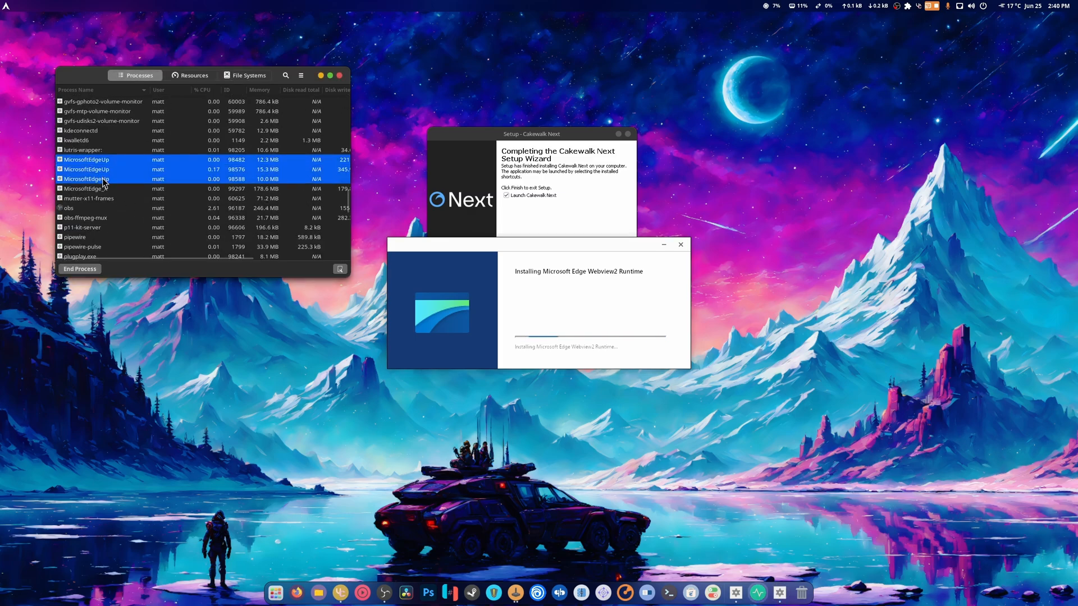
left_click(80, 268)
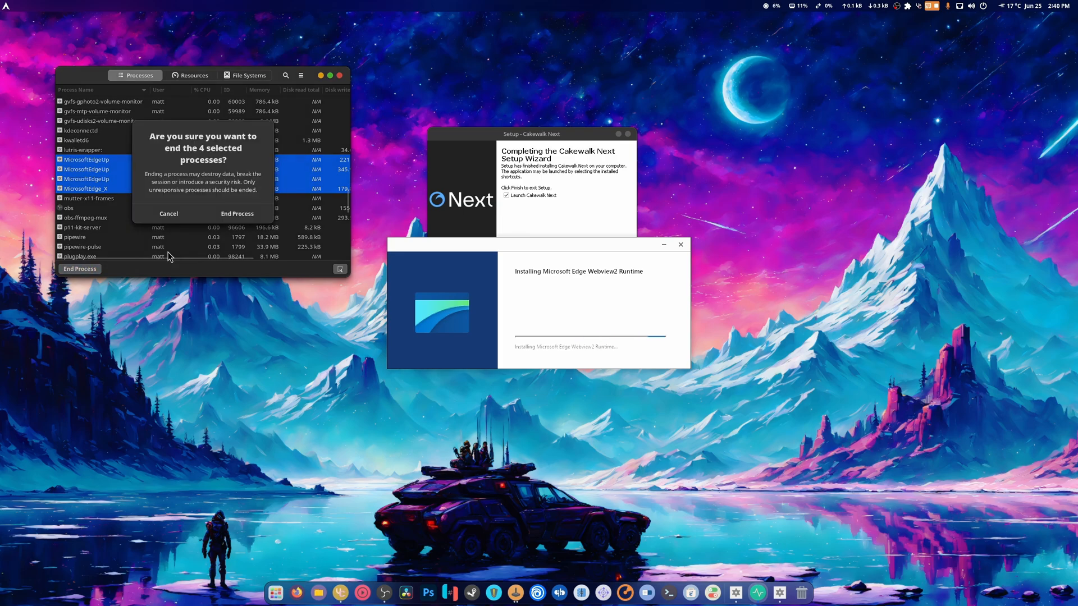
left_click(236, 214)
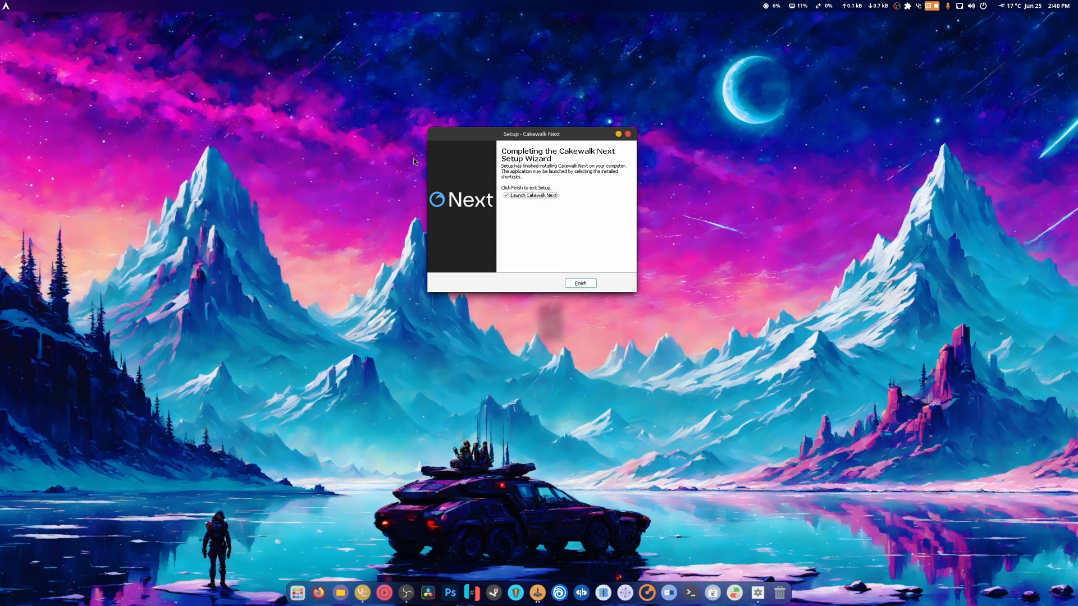
Finish the setup wizard to launch Cakewalk Next
left_click(580, 283)
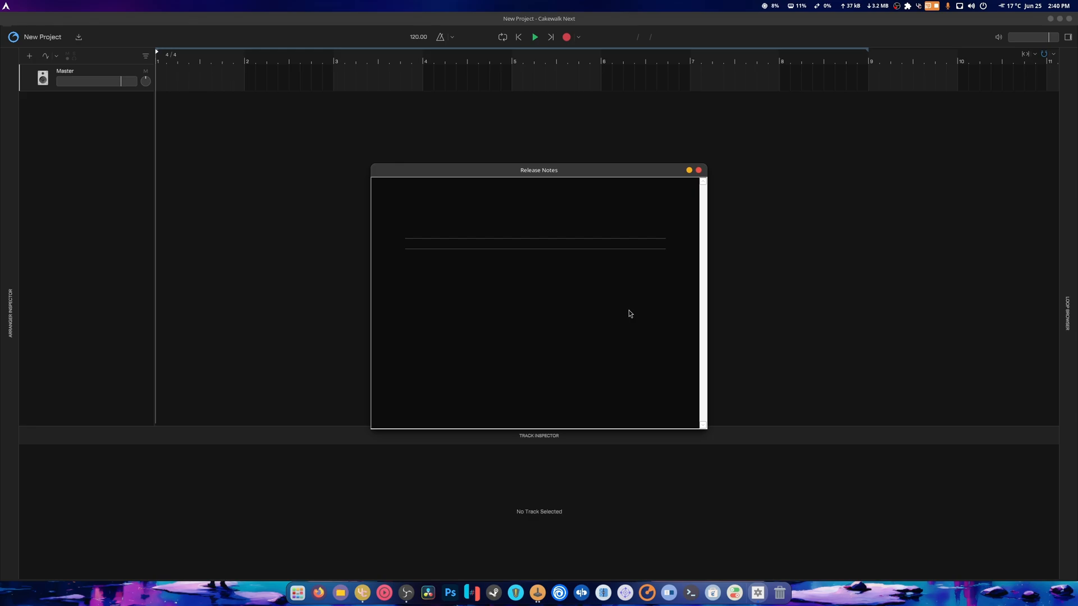
mouse_move(708, 171)
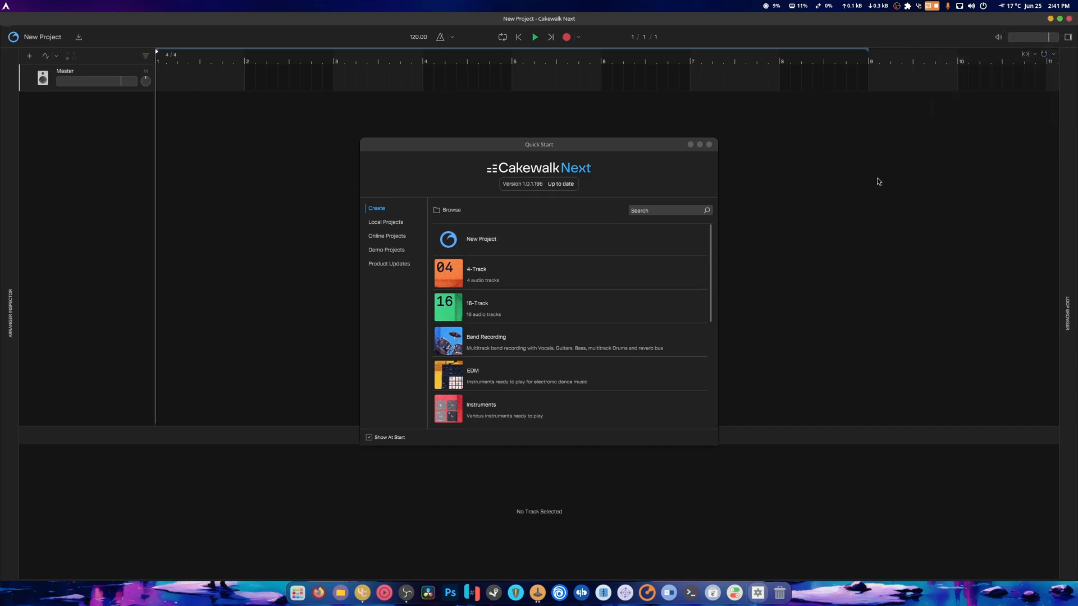
mouse_move(851, 195)
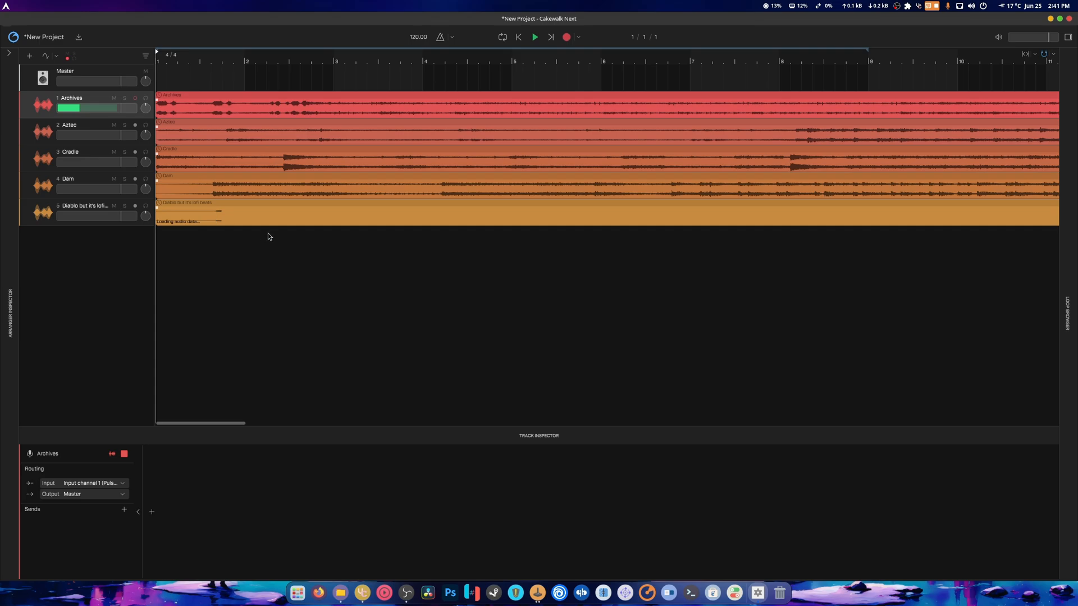
mouse_move(278, 213)
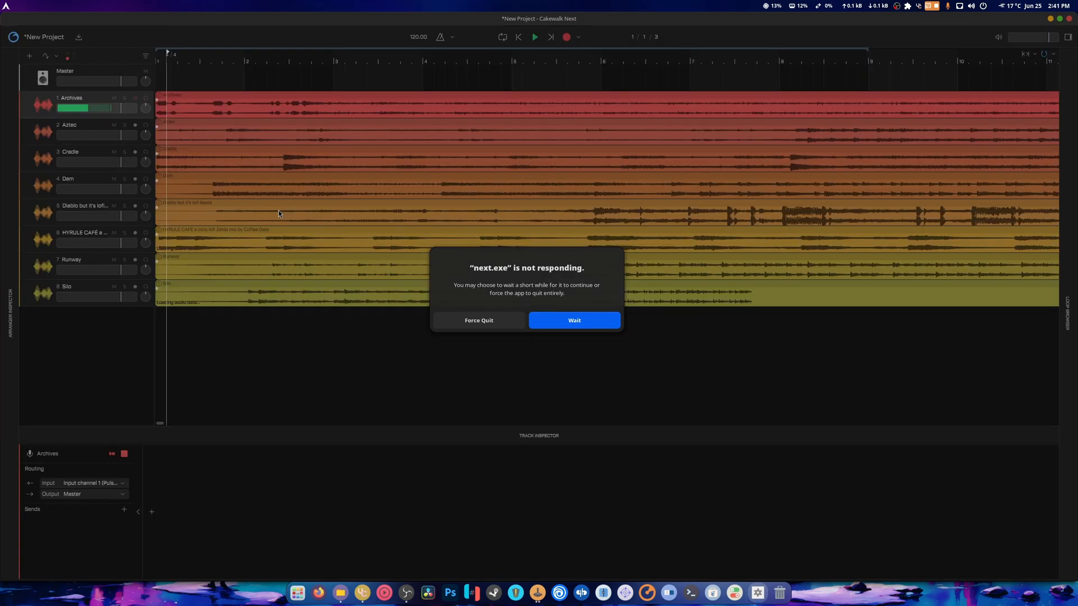
Wait out the not-responding dialog, then play back the ten-track project
left_click(573, 320)
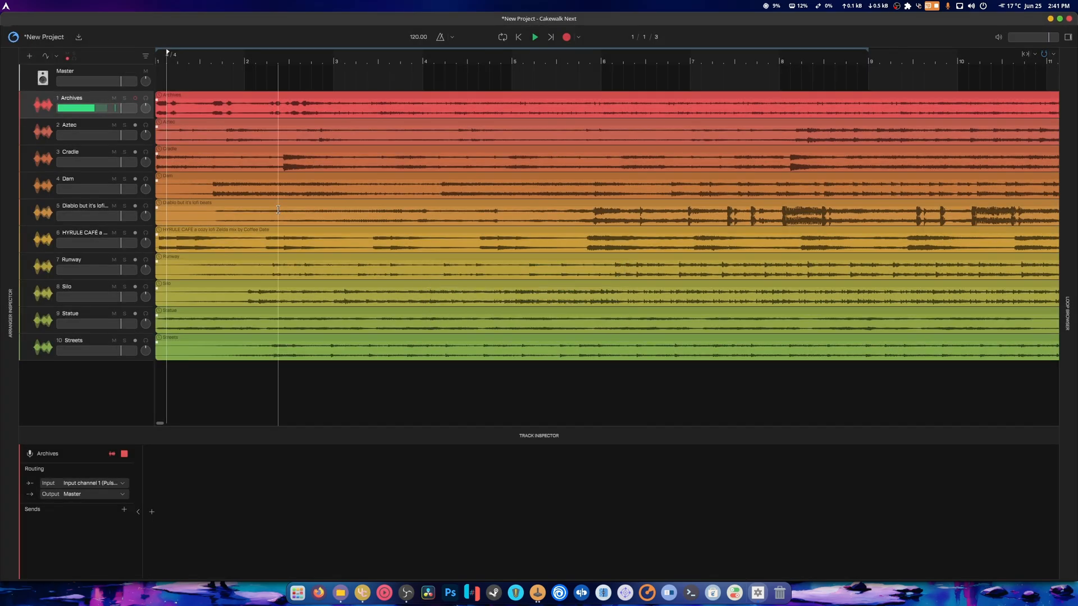
left_click(535, 37)
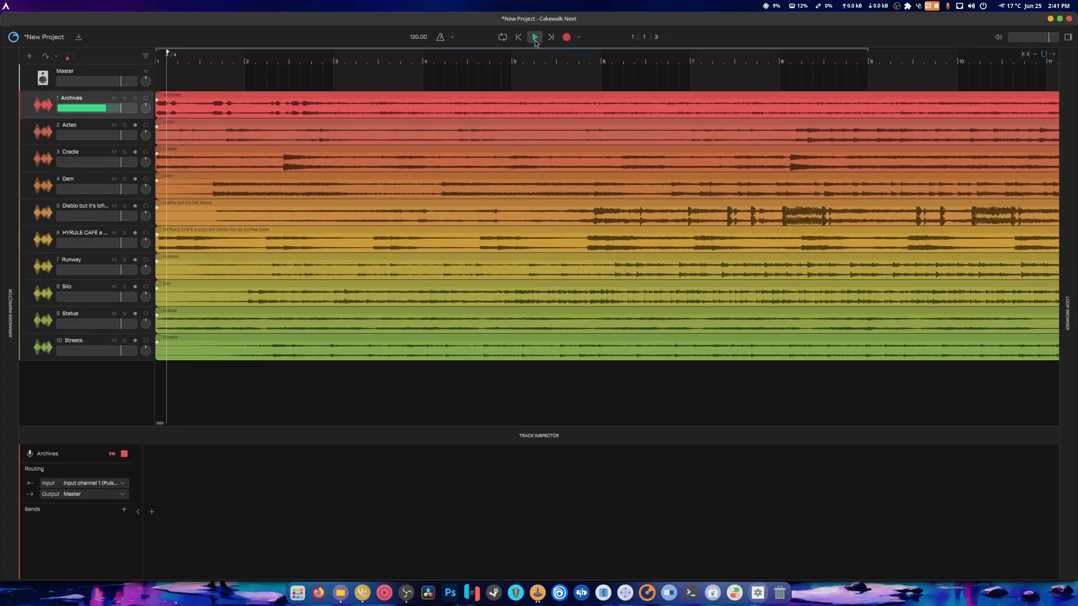
left_click(533, 37)
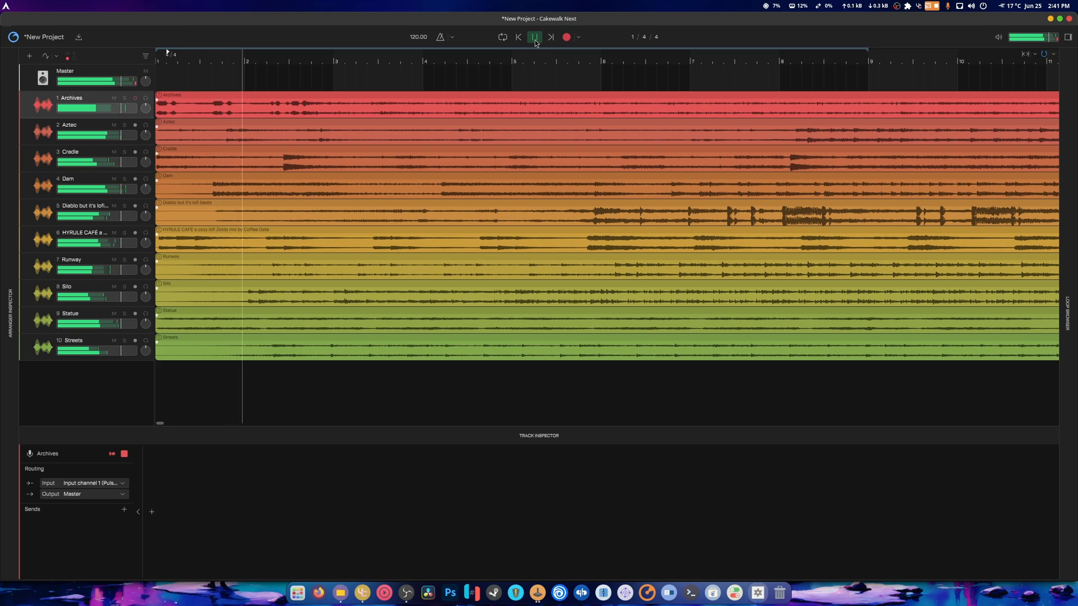
left_click(533, 36)
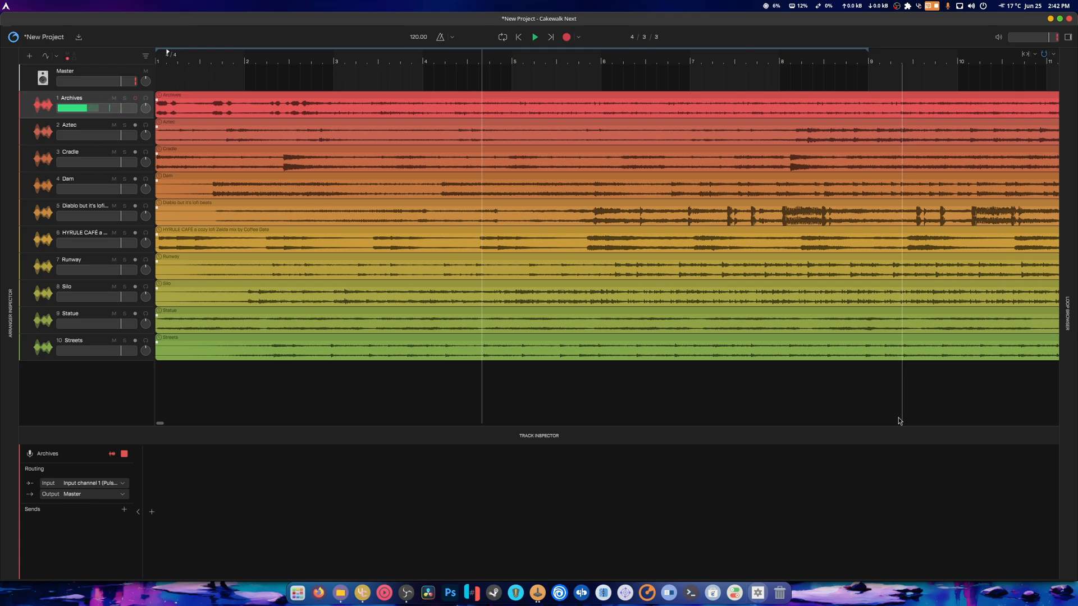
mouse_move(646, 592)
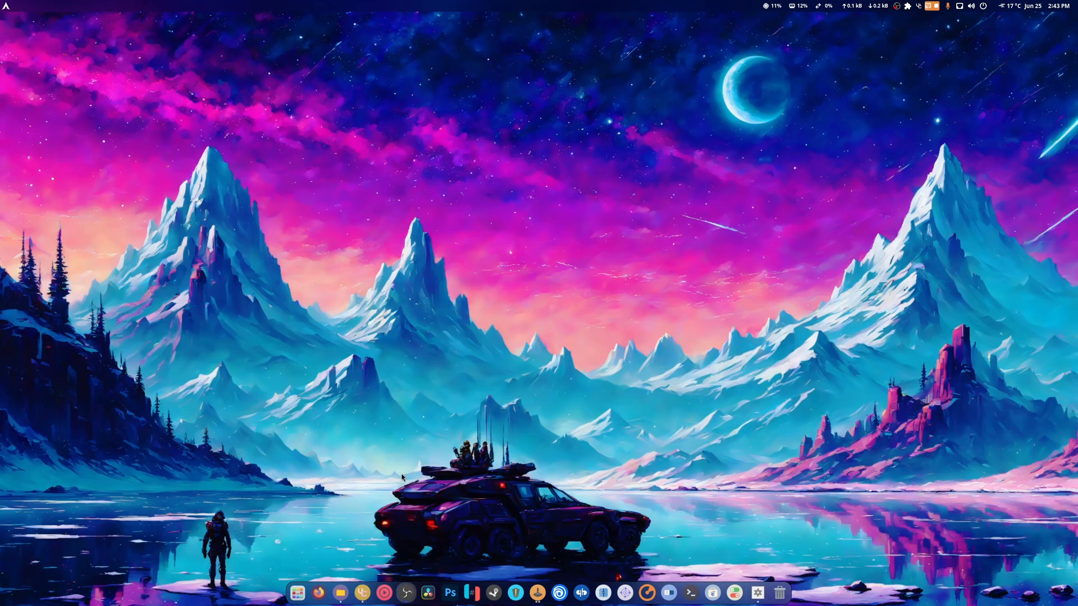
Open the GNOME app grid from the dock and page through the installed apps
left_click(297, 592)
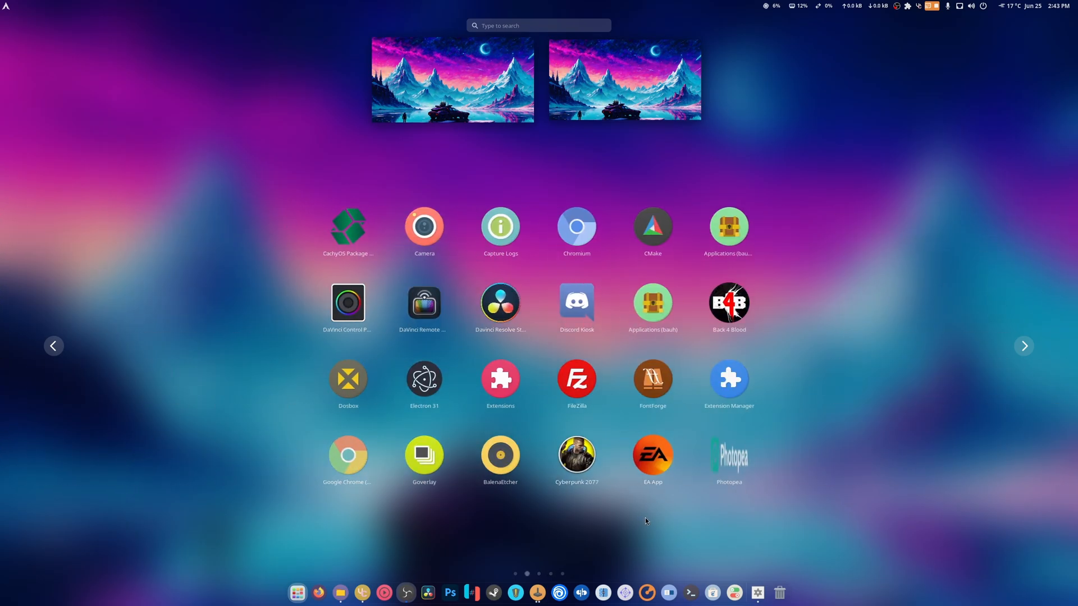
mouse_move(671, 506)
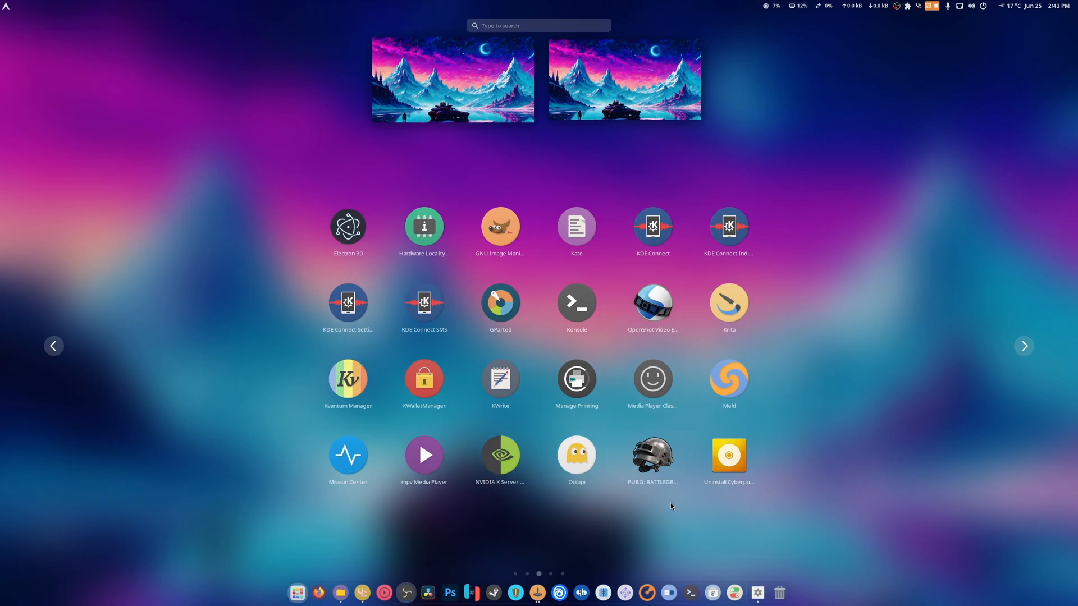
left_click(1023, 345)
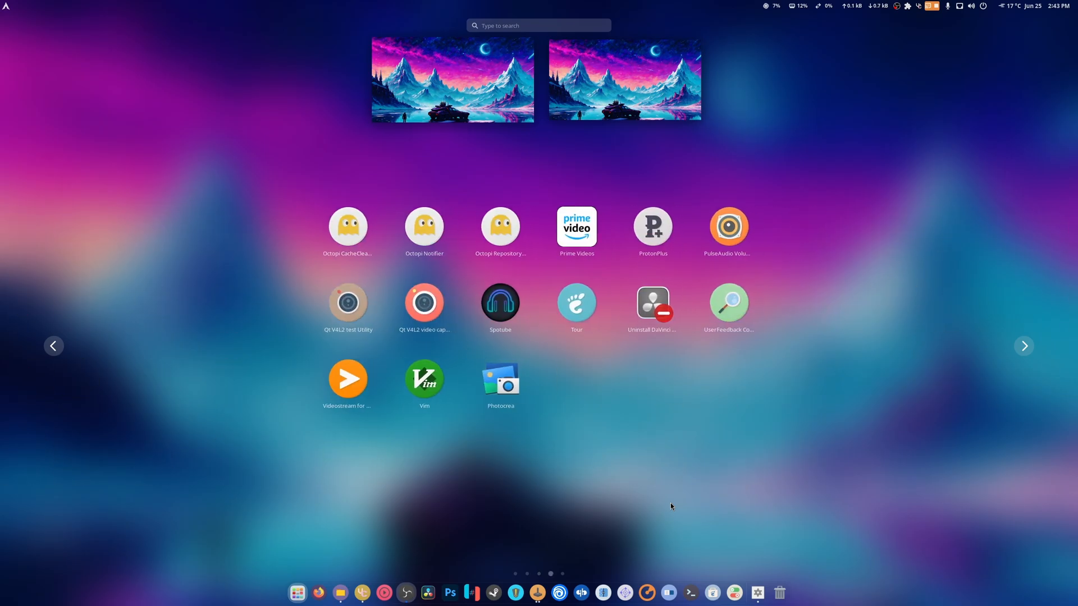
mouse_move(637, 434)
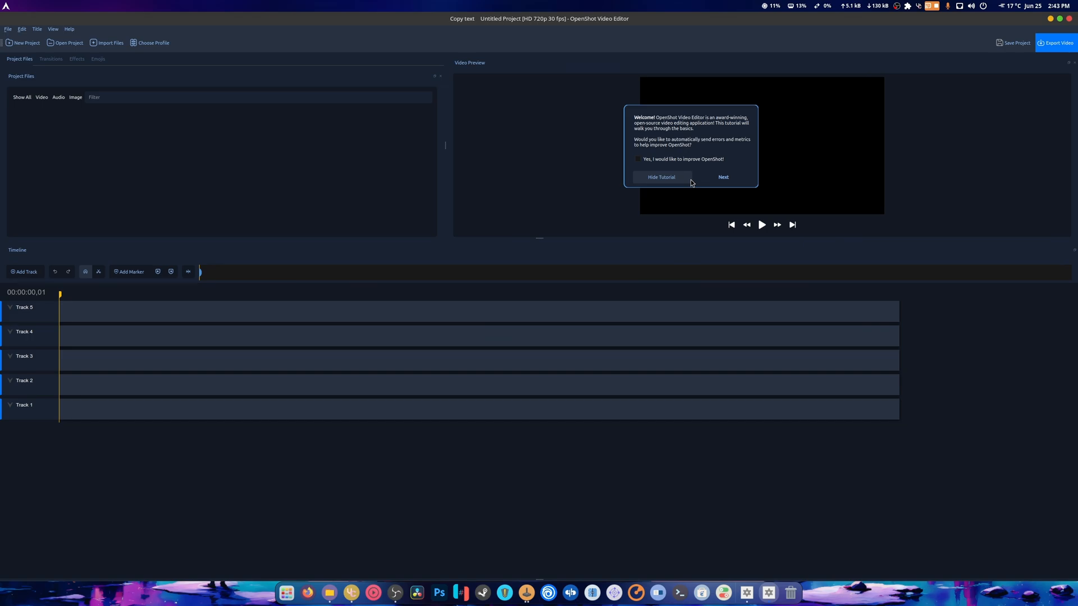
Dismiss OpenShot's welcome tutorial, leaving the empty HD 720p five-track project
left_click(661, 177)
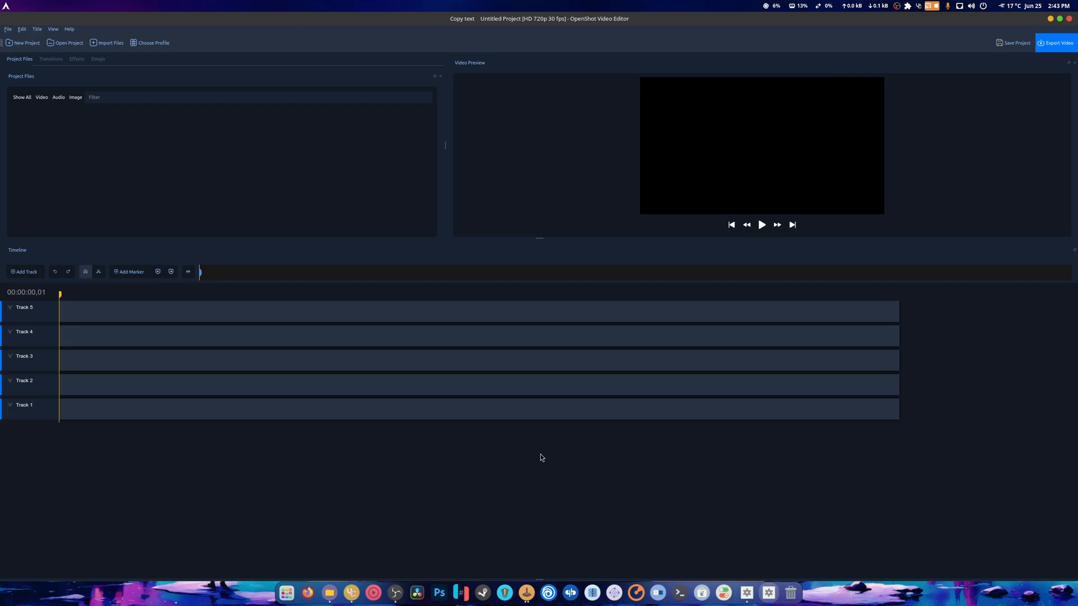
mouse_move(625, 447)
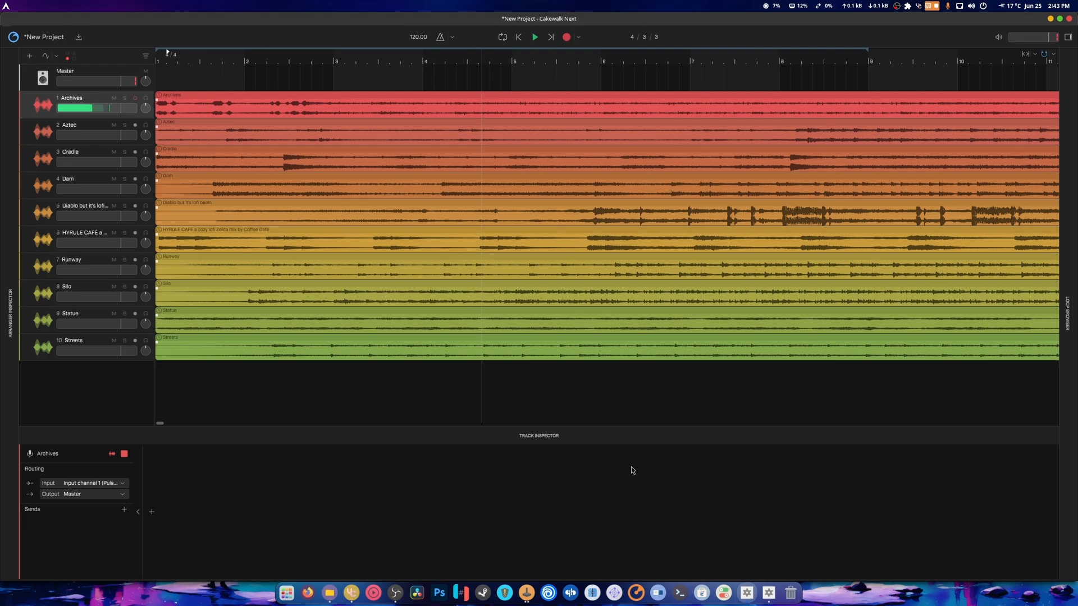
mouse_move(518, 463)
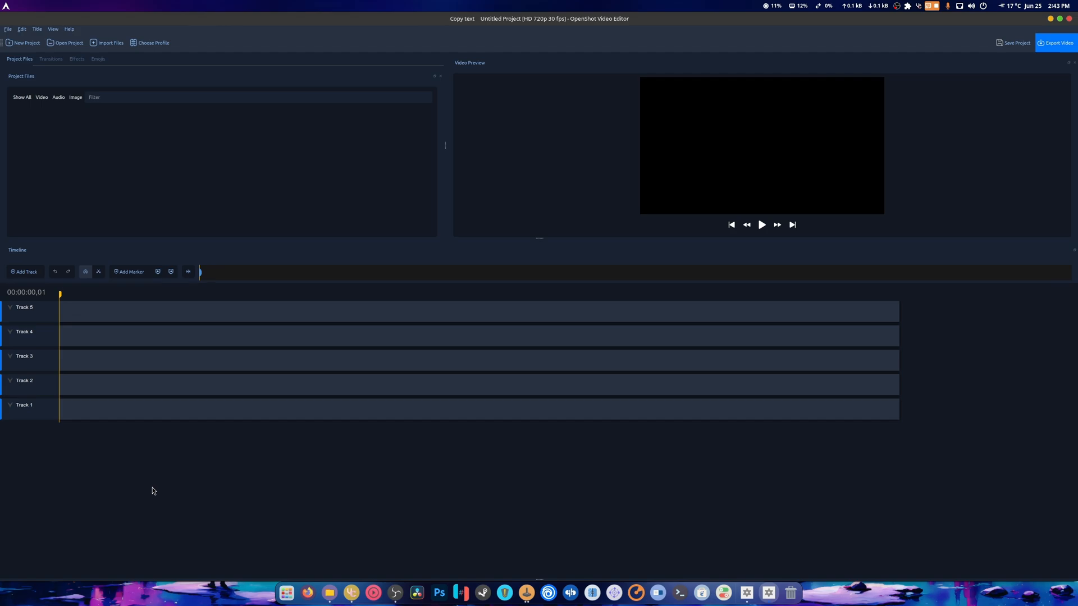
mouse_move(325, 306)
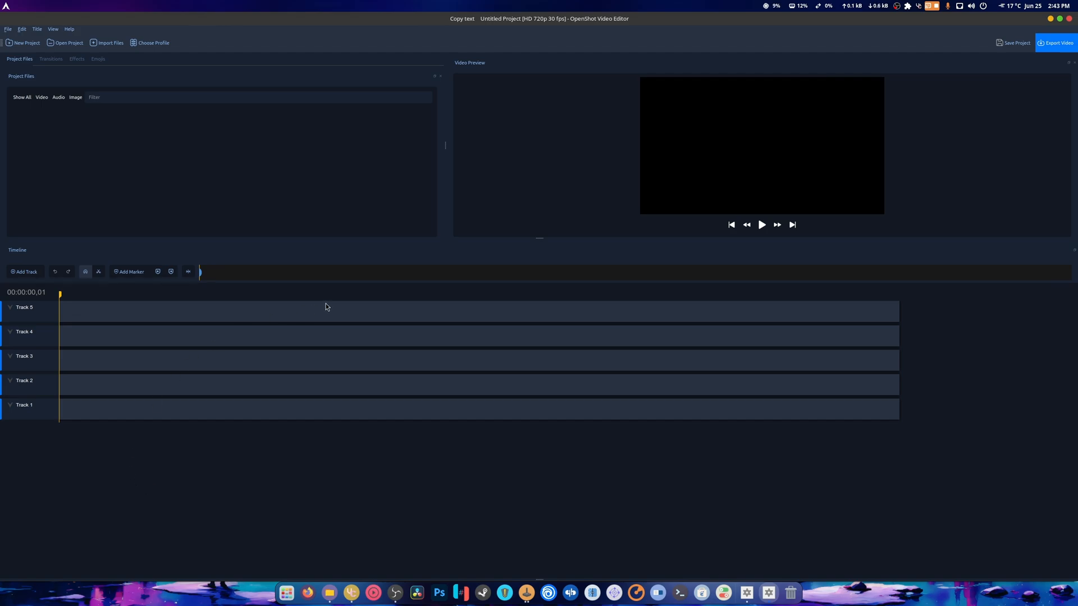
mouse_move(469, 182)
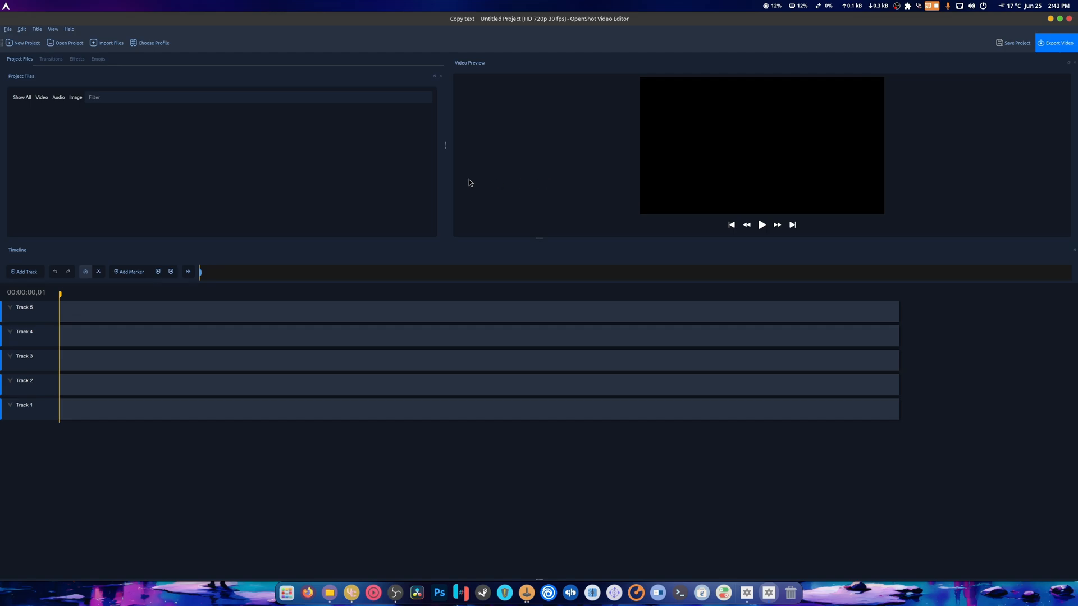
mouse_move(25, 294)
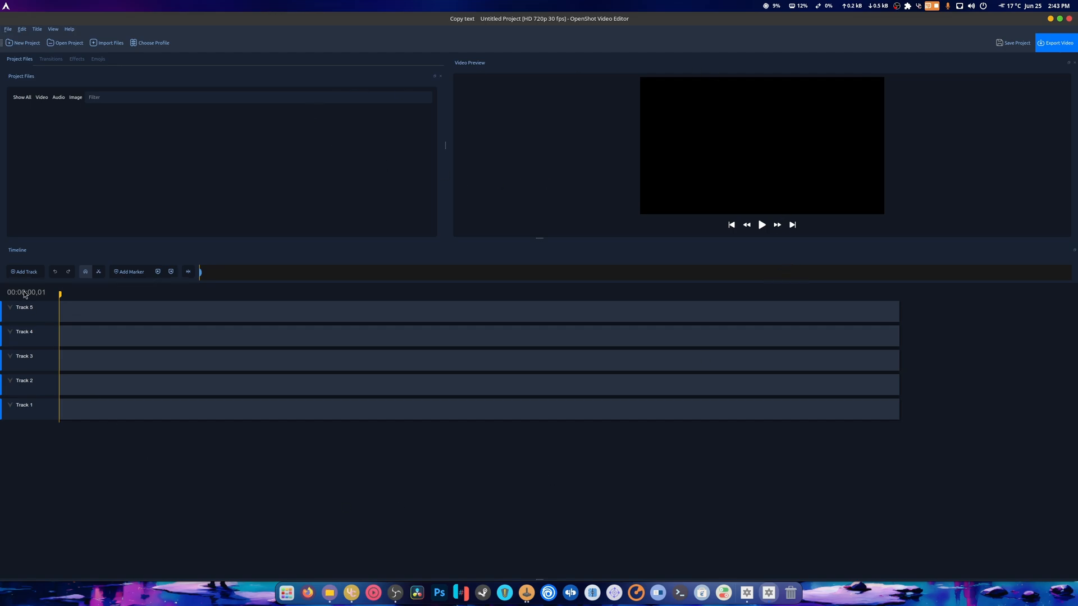
mouse_move(601, 451)
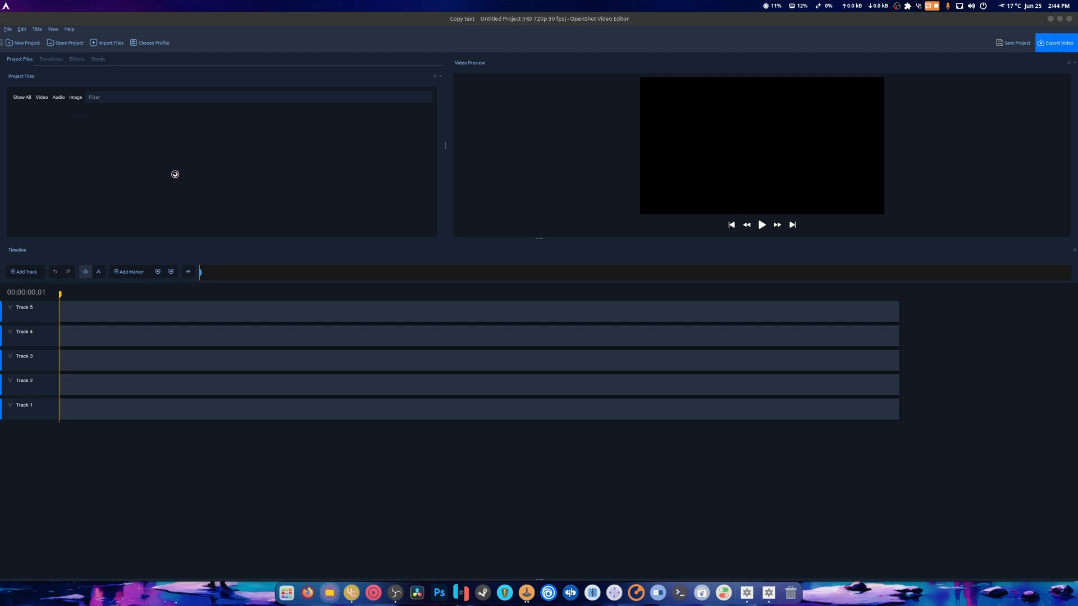
mouse_move(228, 328)
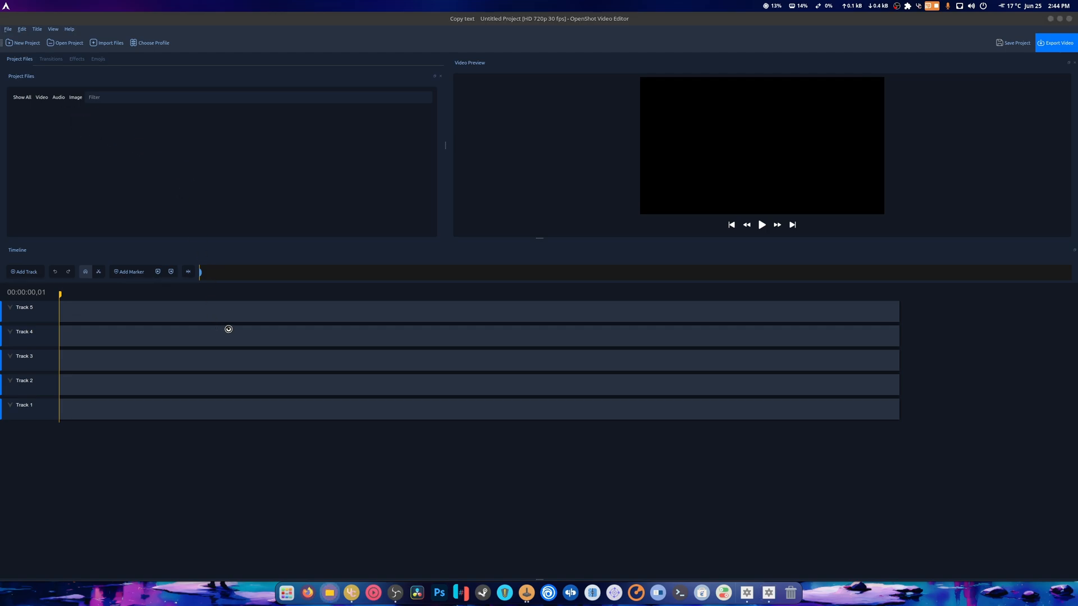
left_click(109, 42)
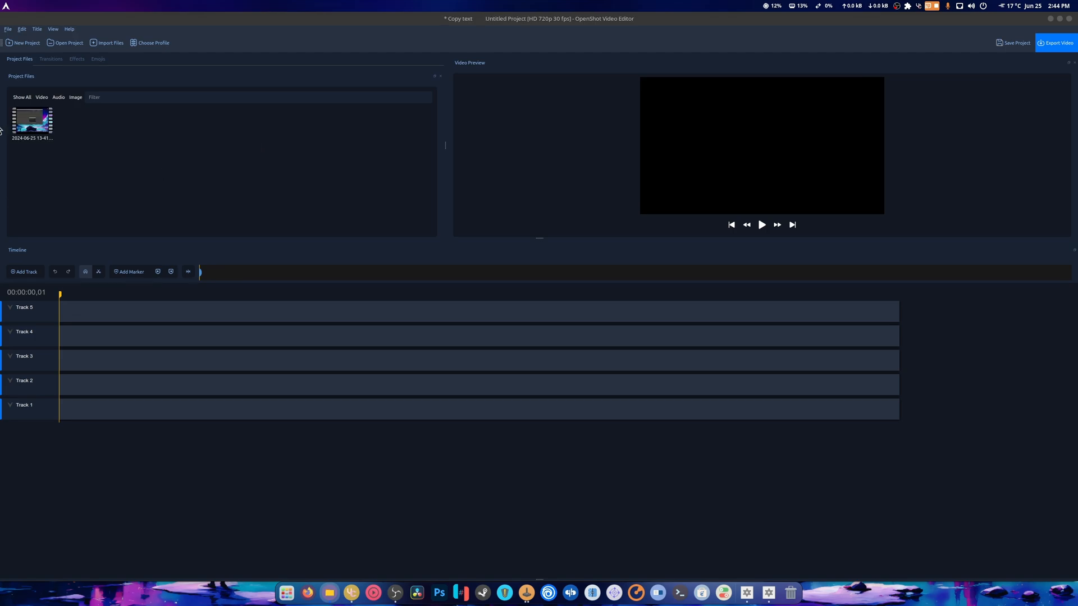
left_click_drag(31, 120, 82, 312)
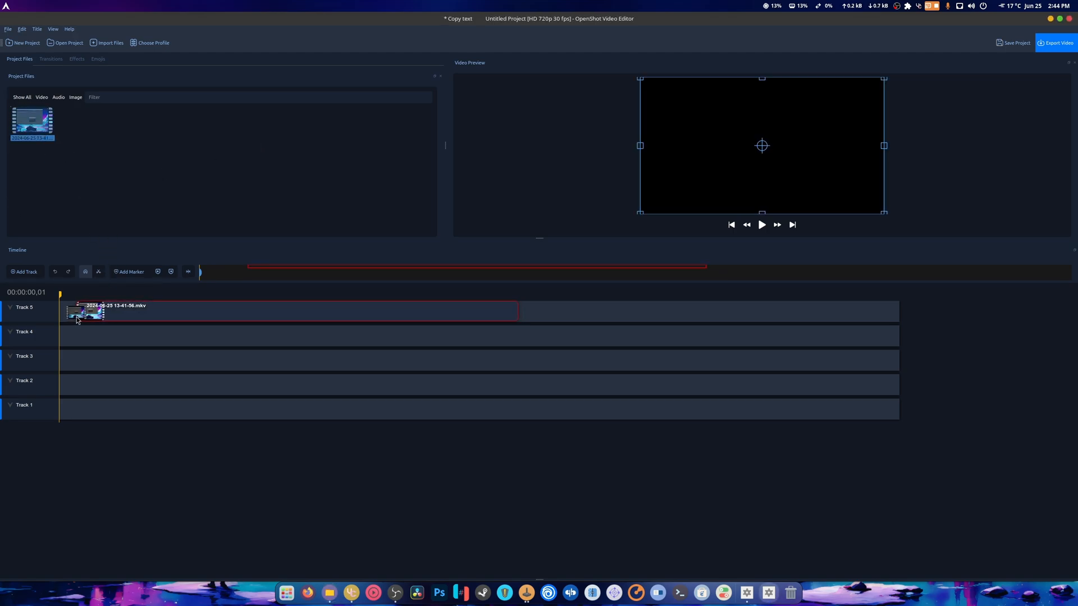